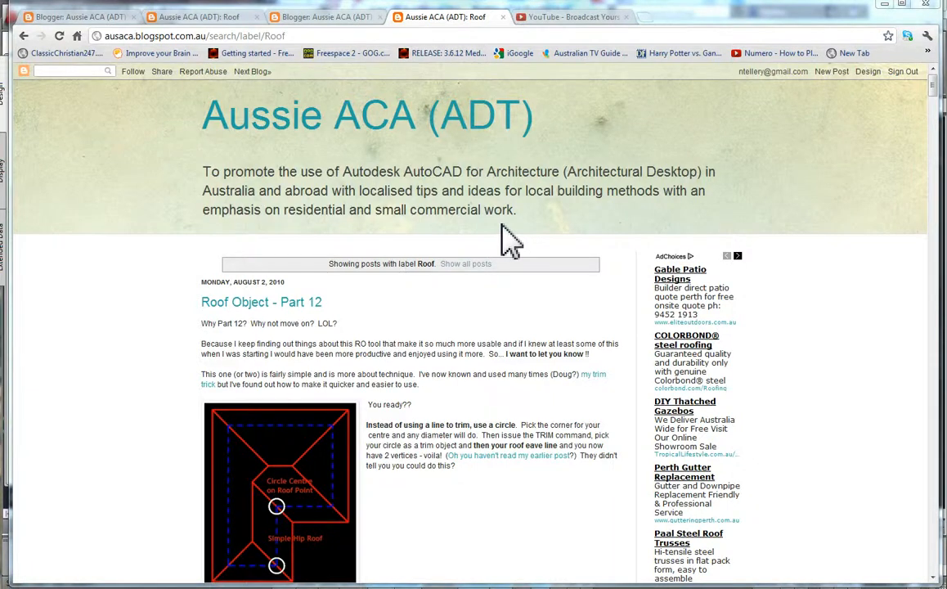
pyautogui.moveTo(939, 98)
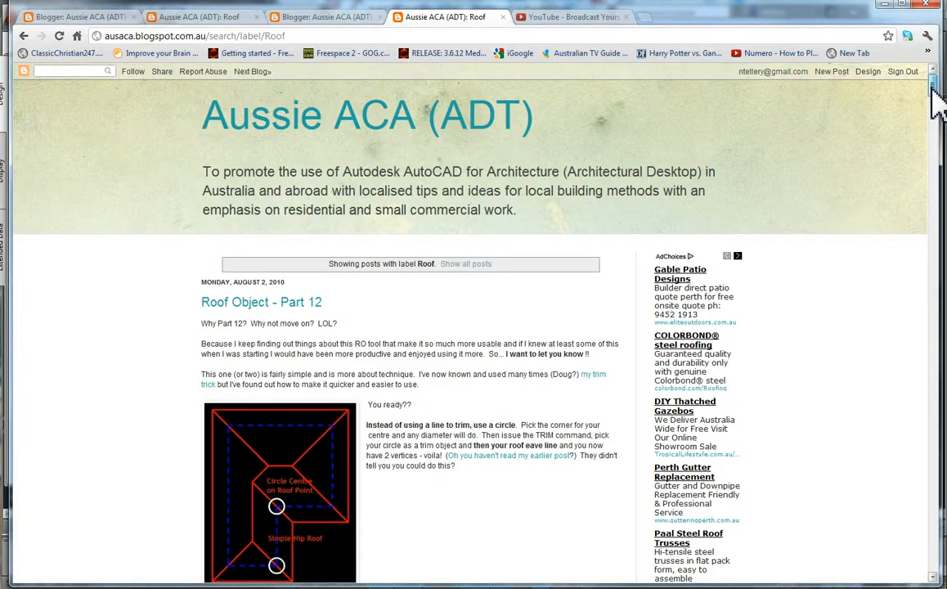
# Step: Scroll down the Aussie ACA Roof Object blog post before switching to the AutoCAD drawing
pyautogui.scroll(-3)
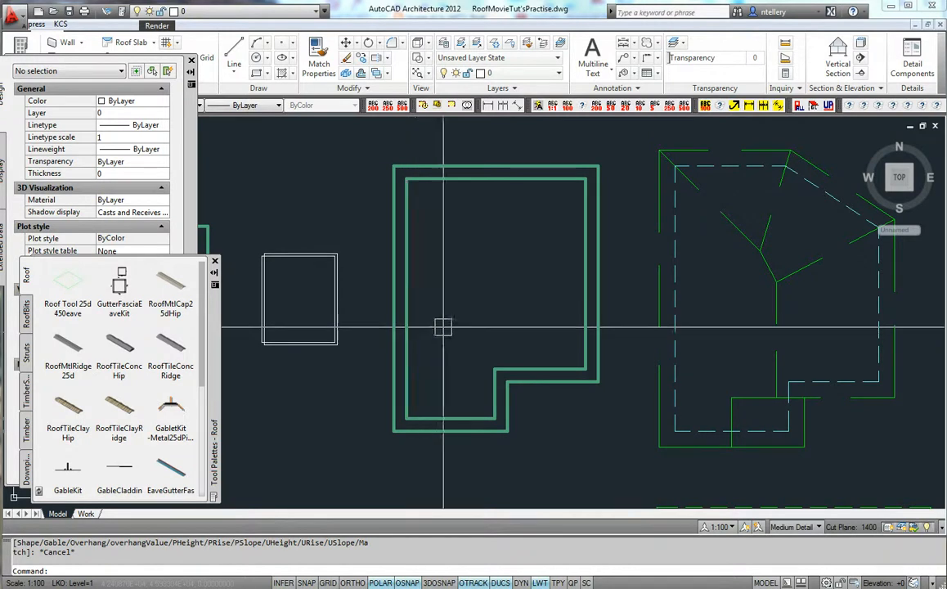
pyautogui.moveTo(69, 281)
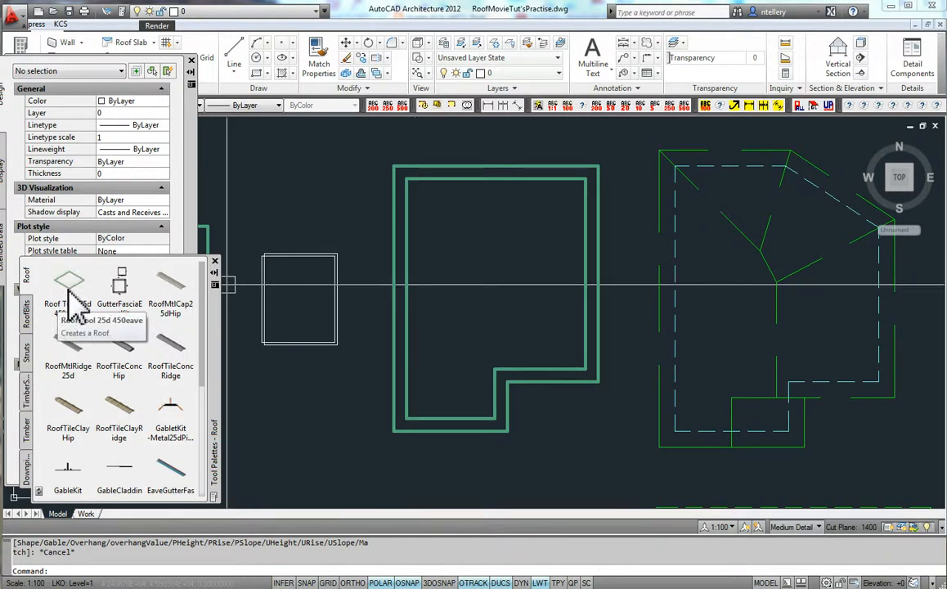
# Step: Start a new roof with the 25° 450-eave roof tool from the Roof palette
pyautogui.click(68, 282)
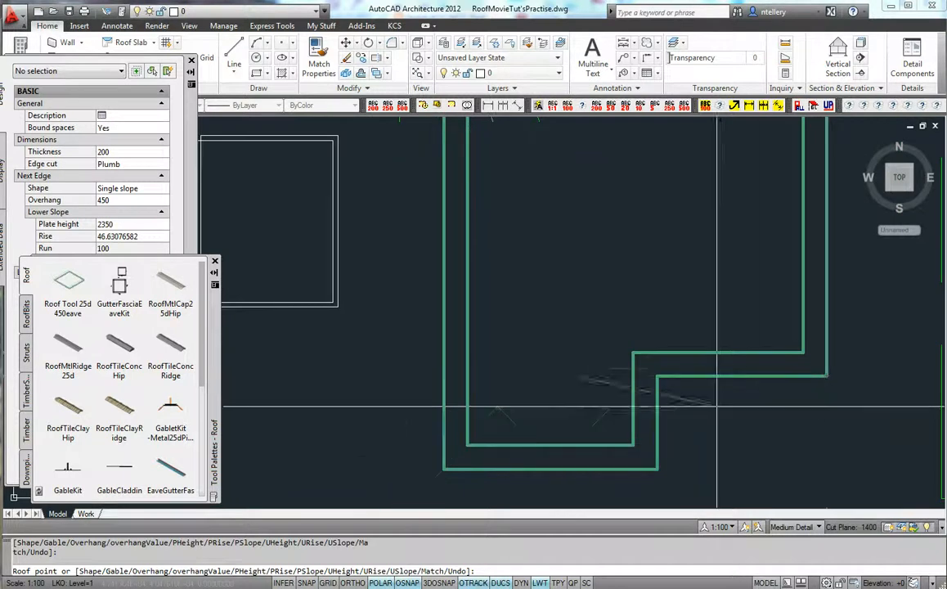
# Step: Place the roof corner points, restoring a 450 overhang after the short 90° zero-overhang edge
pyautogui.press('Escape')
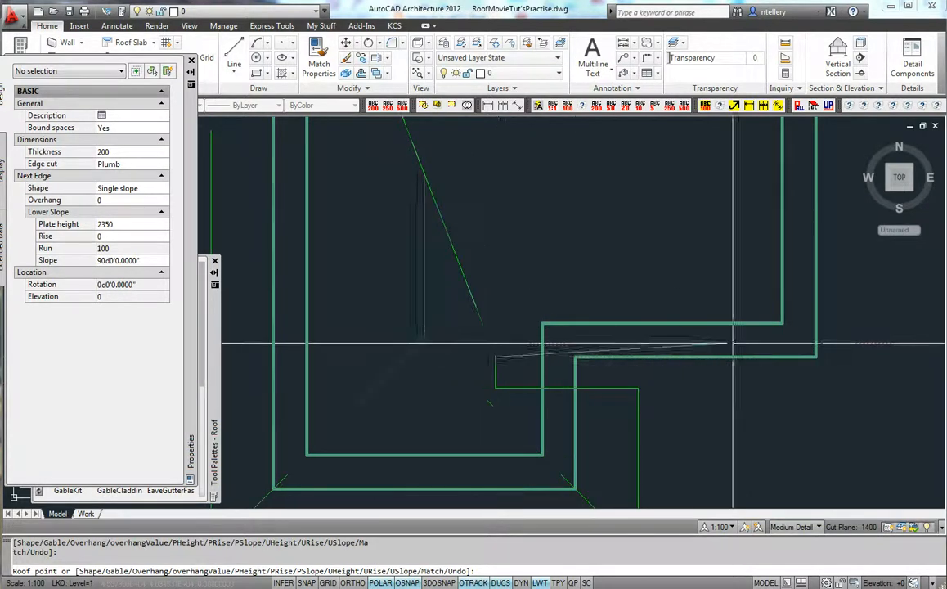
pyautogui.moveTo(817, 357)
pyautogui.write('450')
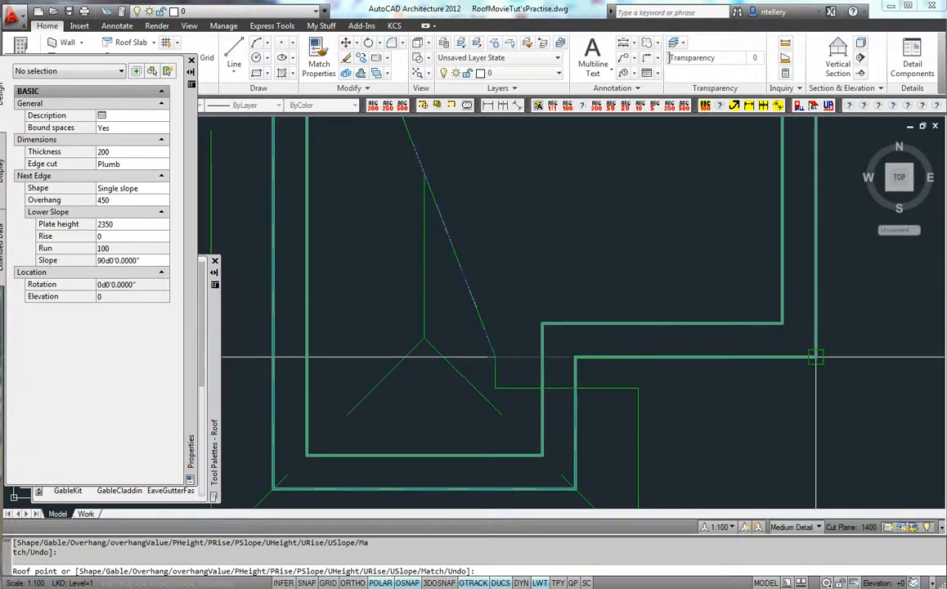
pyautogui.click(128, 199)
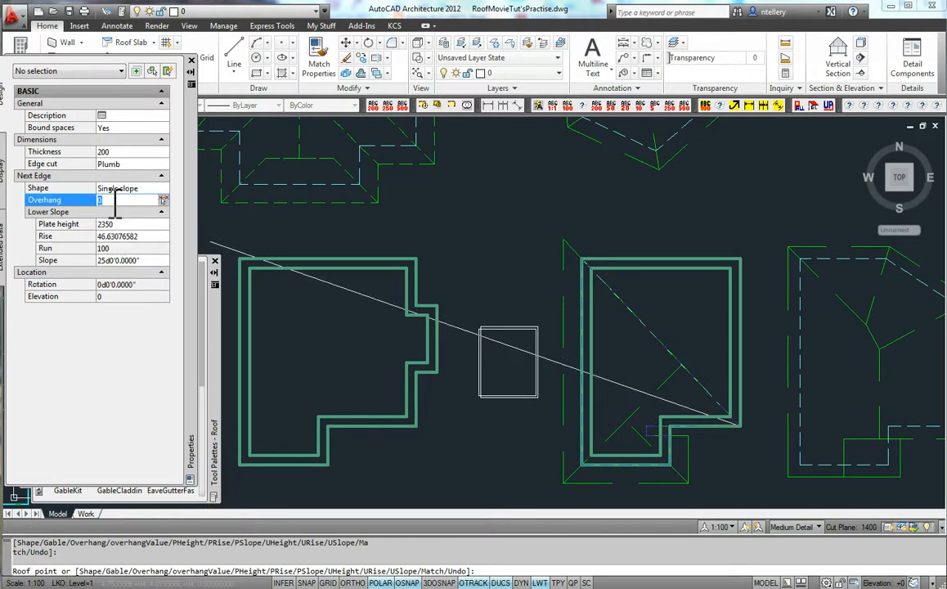
pyautogui.write('450')
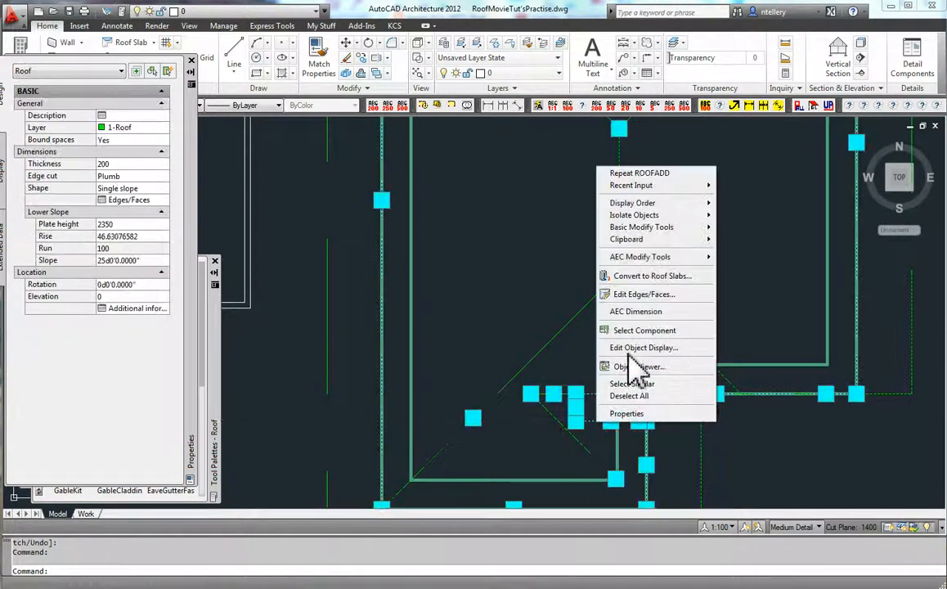
# Step: Set one roof edge's face slope to 90° via Edit Edges/Faces
pyautogui.click(644, 295)
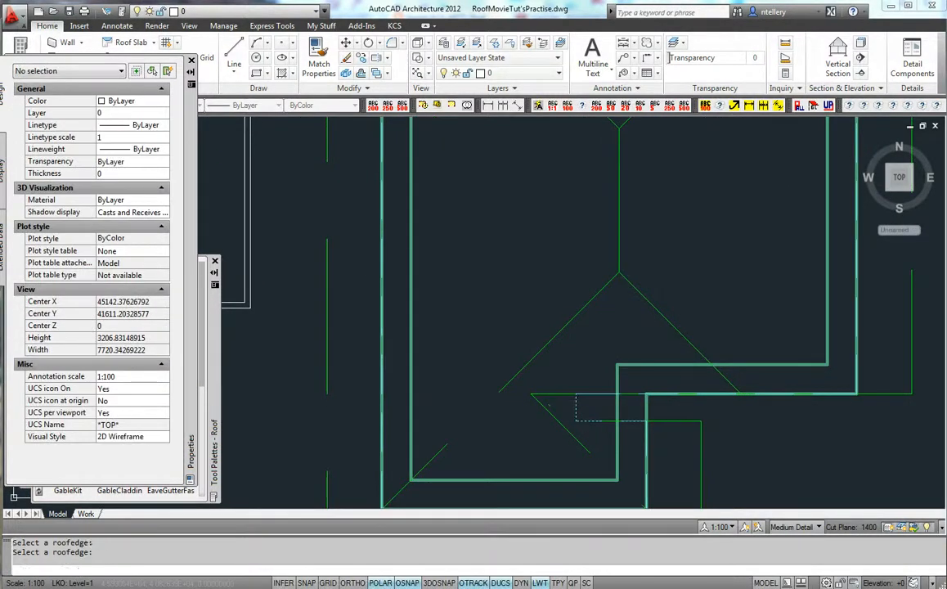
pyautogui.click(609, 409)
pyautogui.write('90')
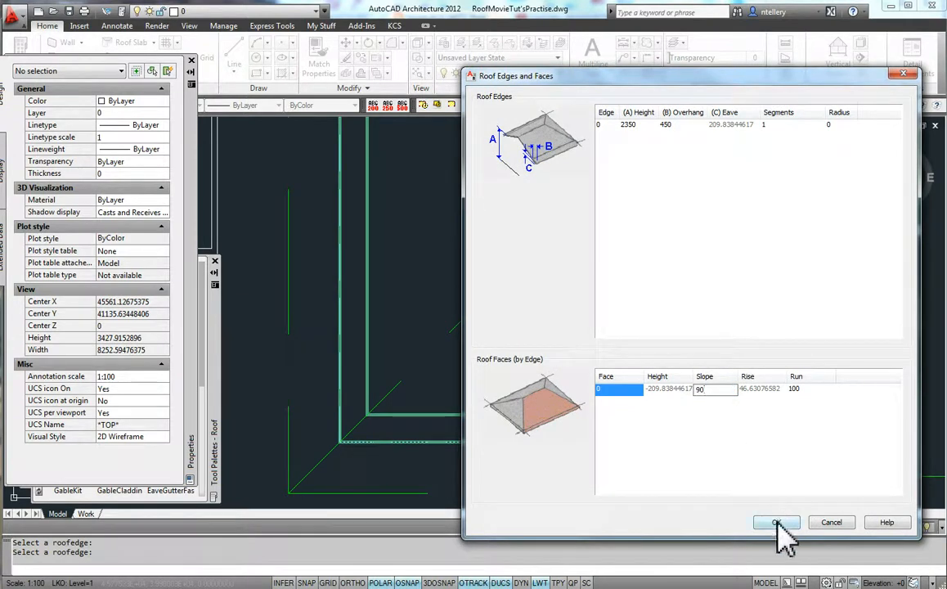
pyautogui.click(775, 522)
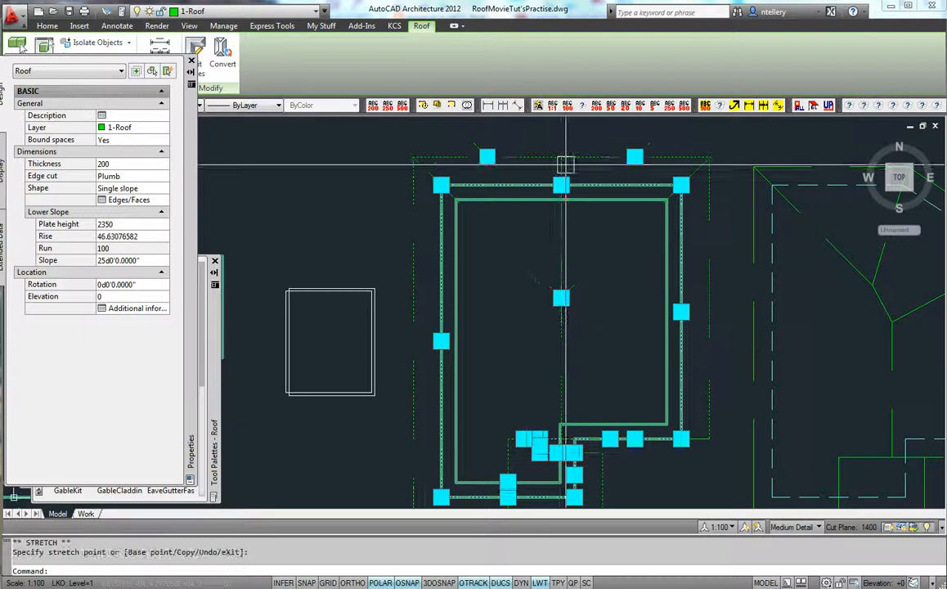
pyautogui.press('Escape')
pyautogui.write('45')
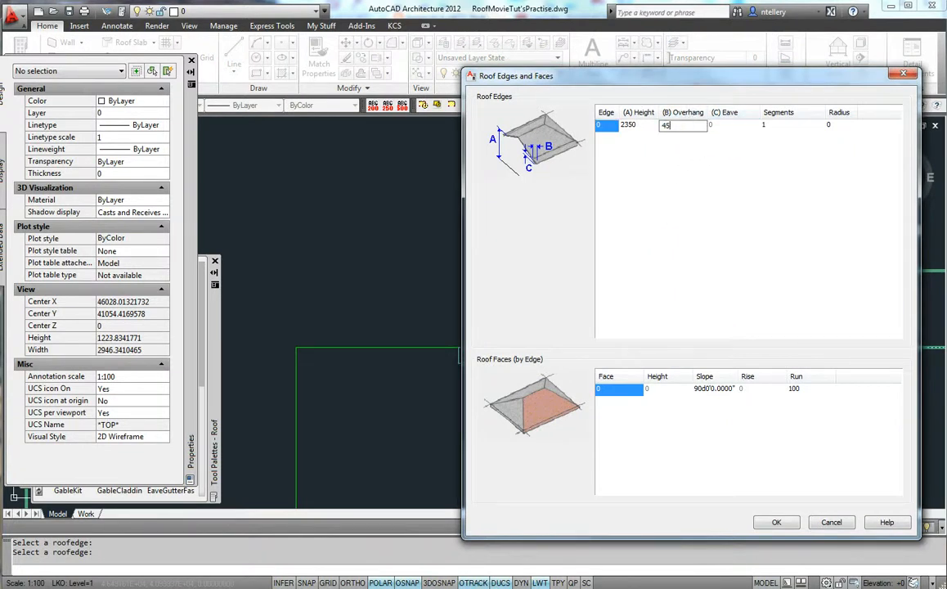
# Step: Edit the roof edge's overhang/eave value to 100 and select its face slope
pyautogui.click(776, 522)
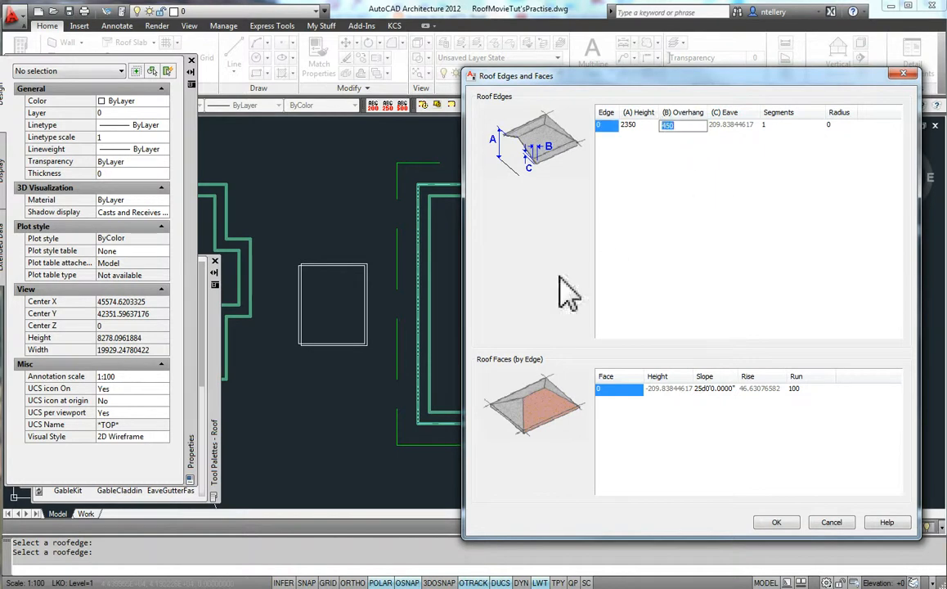
pyautogui.moveTo(409, 275)
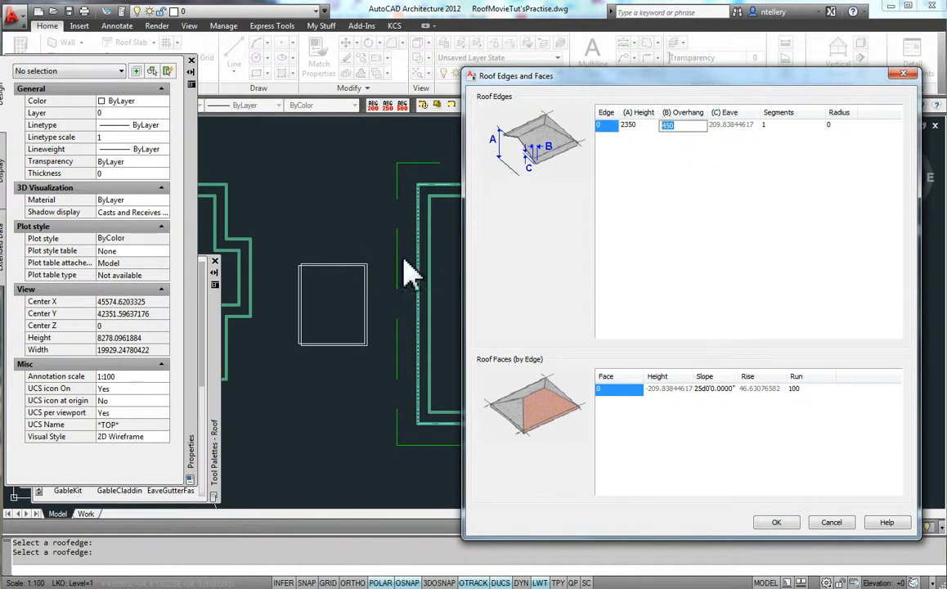
pyautogui.click(733, 124)
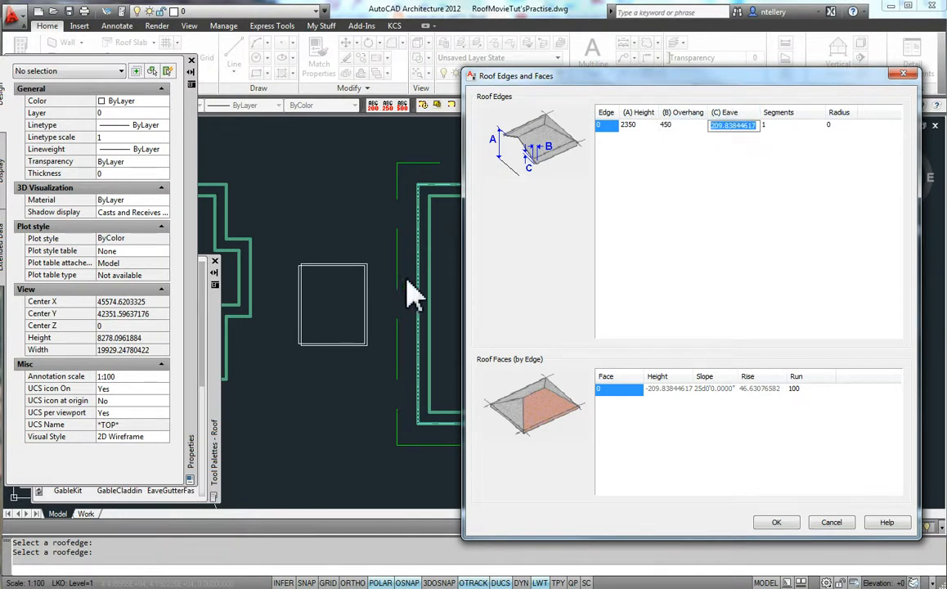
pyautogui.moveTo(684, 155)
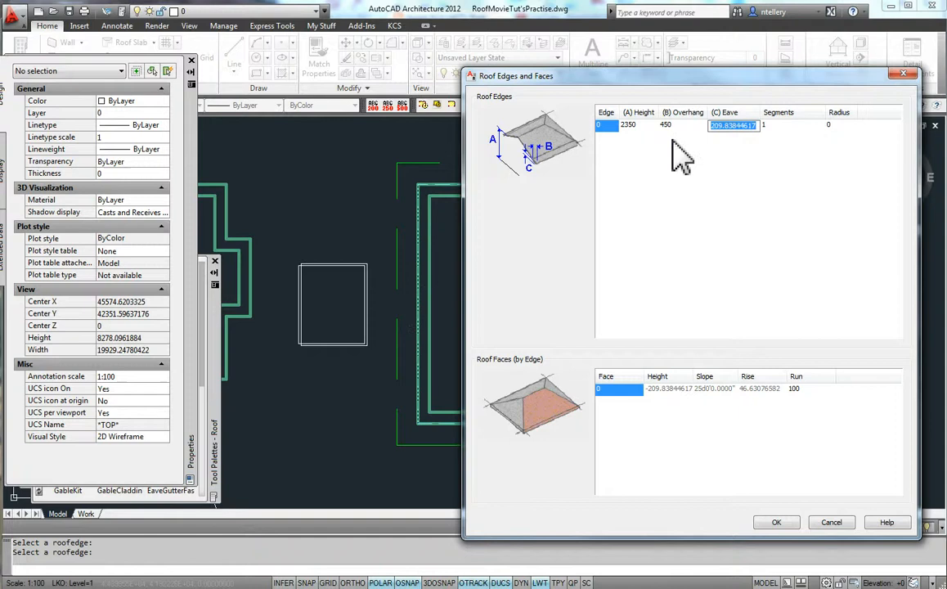
pyautogui.write('100')
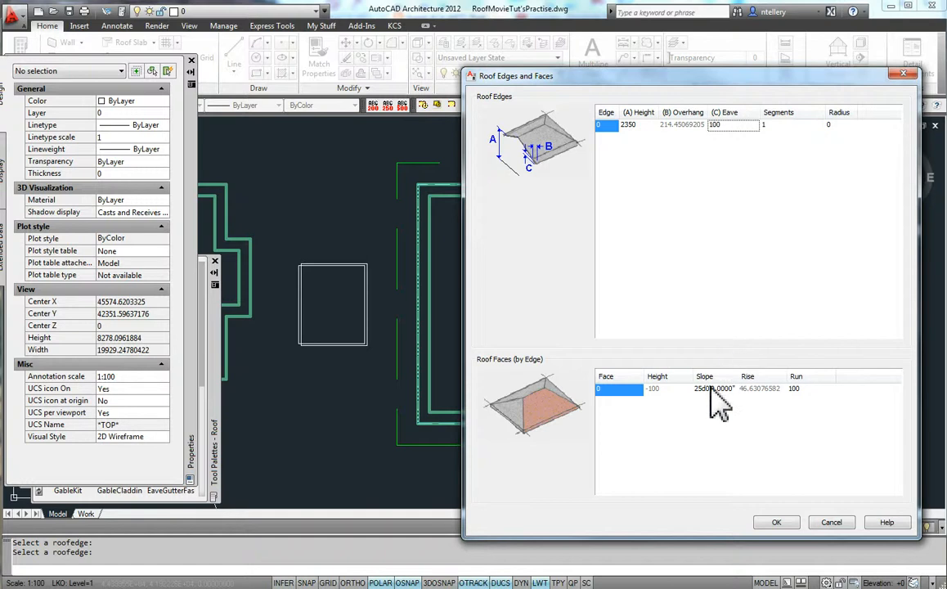
pyautogui.doubleClick(713, 389)
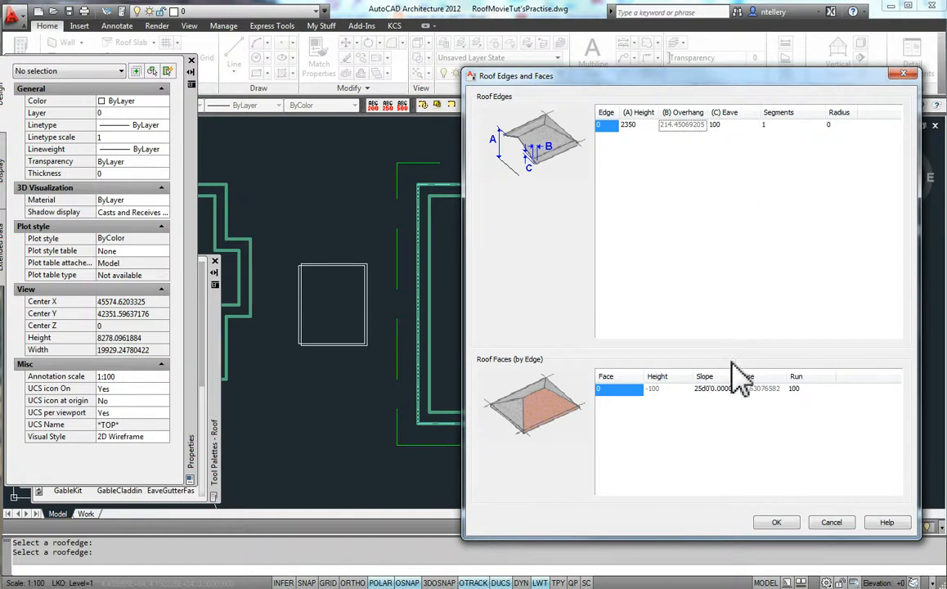
pyautogui.moveTo(744, 422)
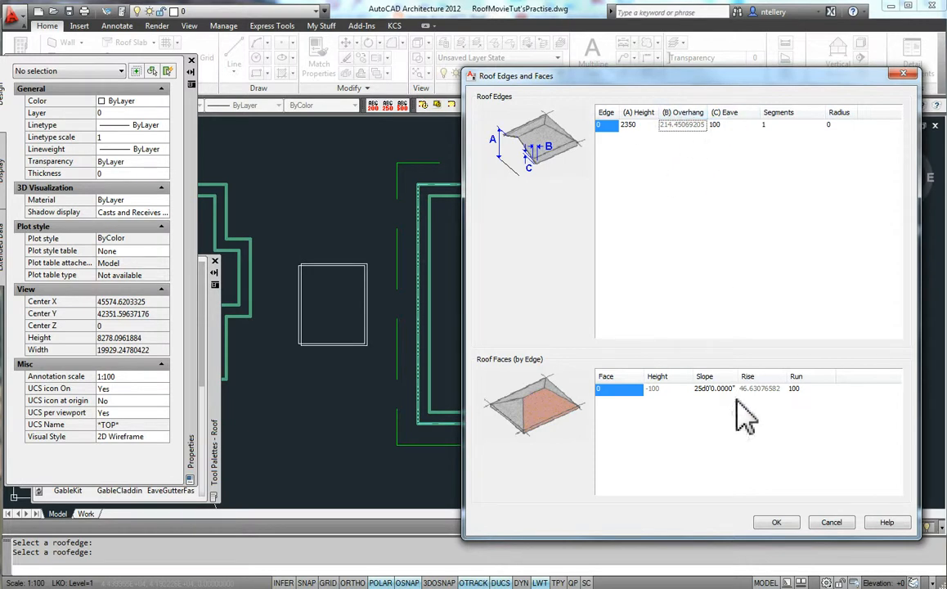
pyautogui.moveTo(737, 139)
pyautogui.write('50')
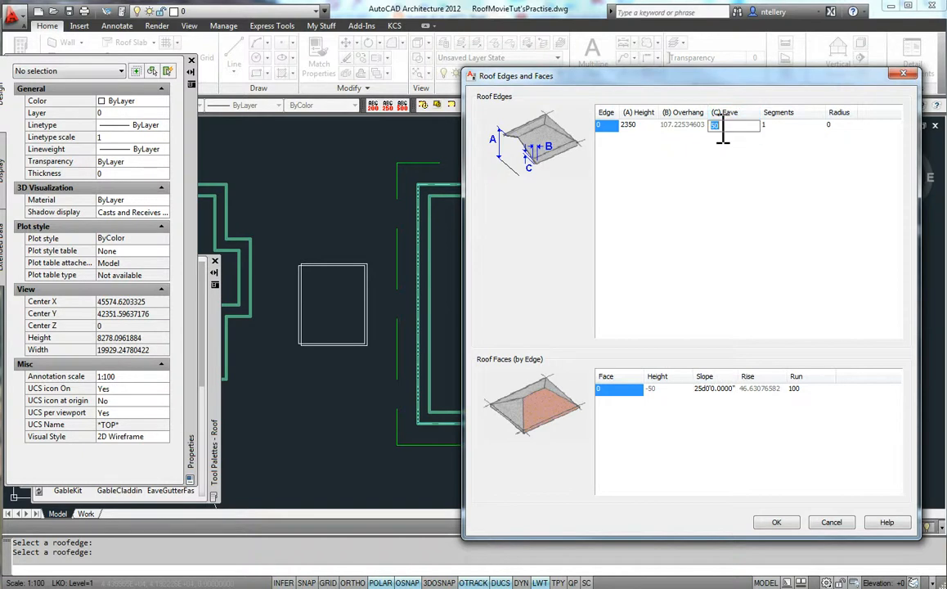
# Step: Enter slope-related values of 150, apply them and reselect the face slope for another revision
pyautogui.write('150')
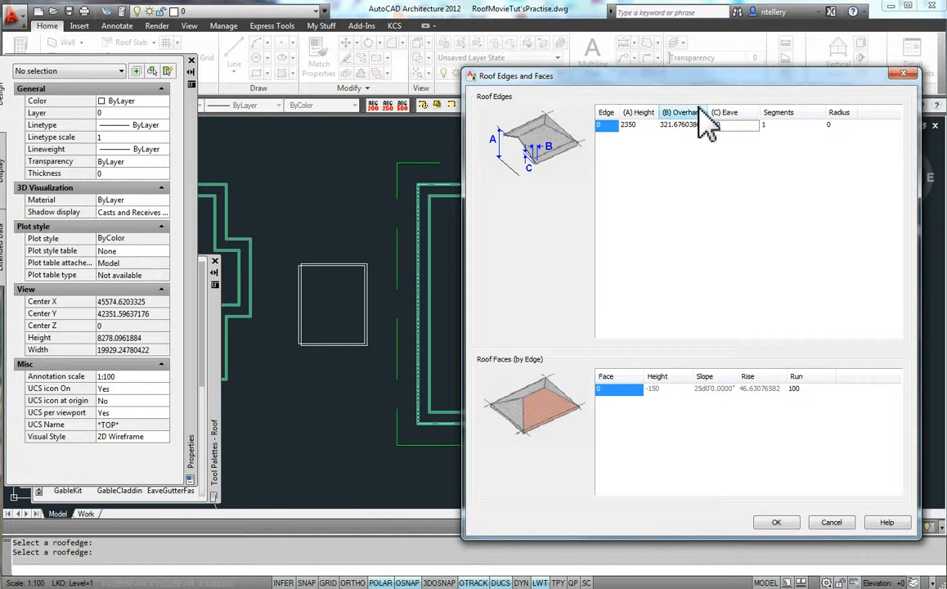
pyautogui.write('150')
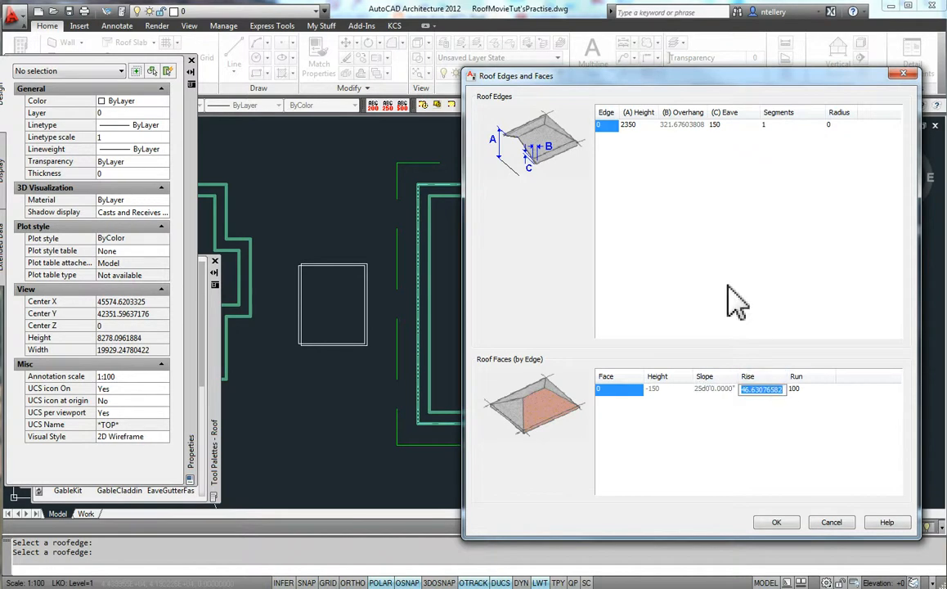
pyautogui.moveTo(775, 522)
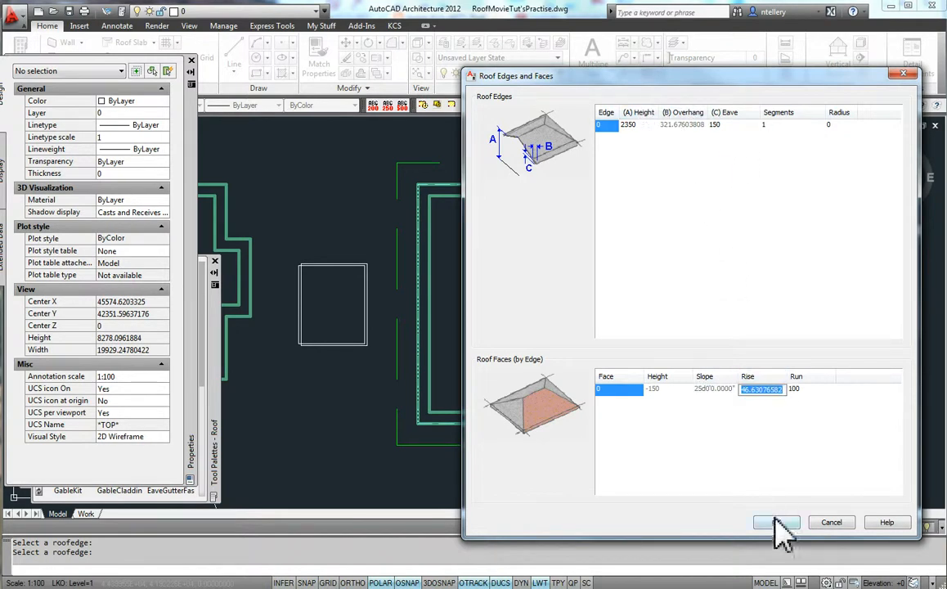
pyautogui.click(775, 522)
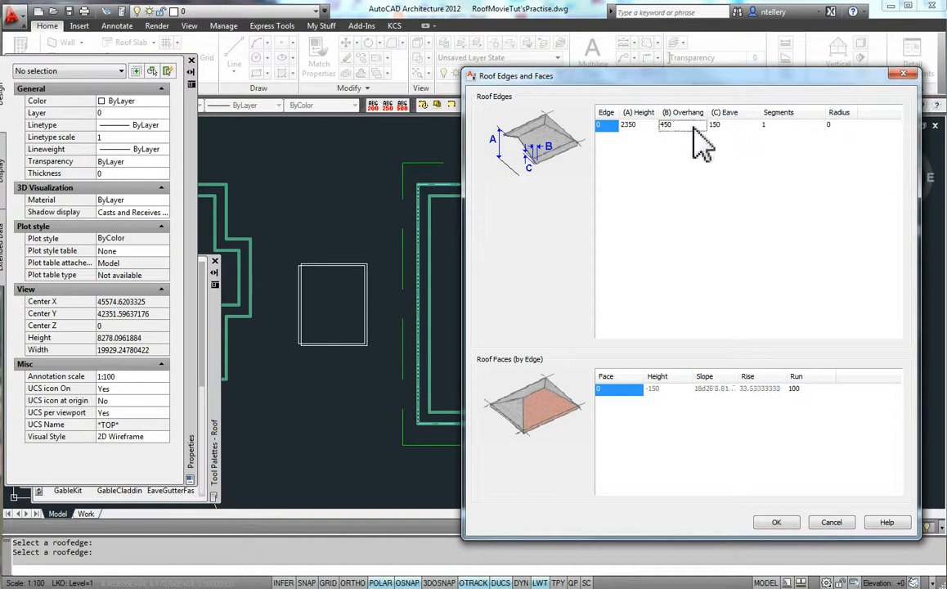
pyautogui.moveTo(756, 122)
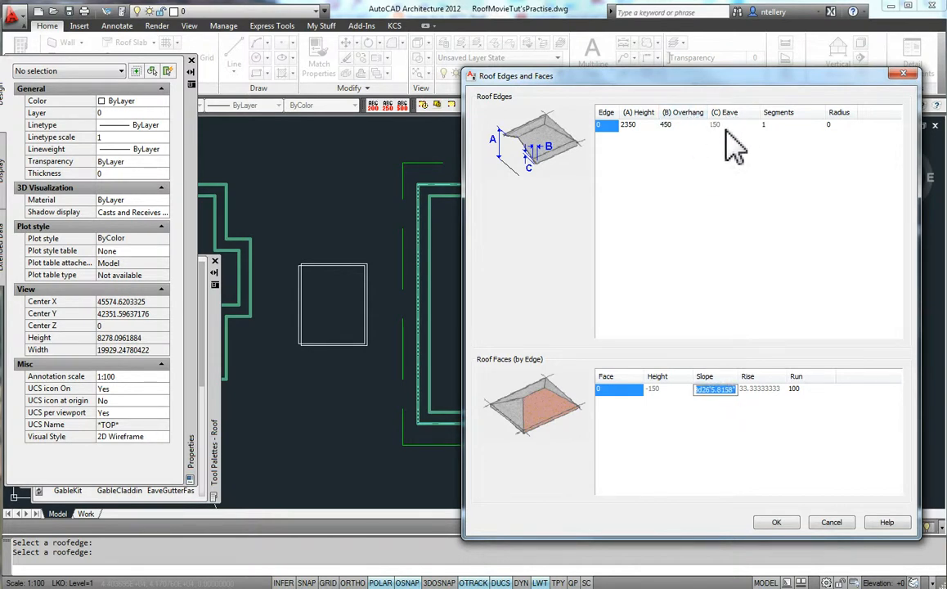
pyautogui.click(727, 125)
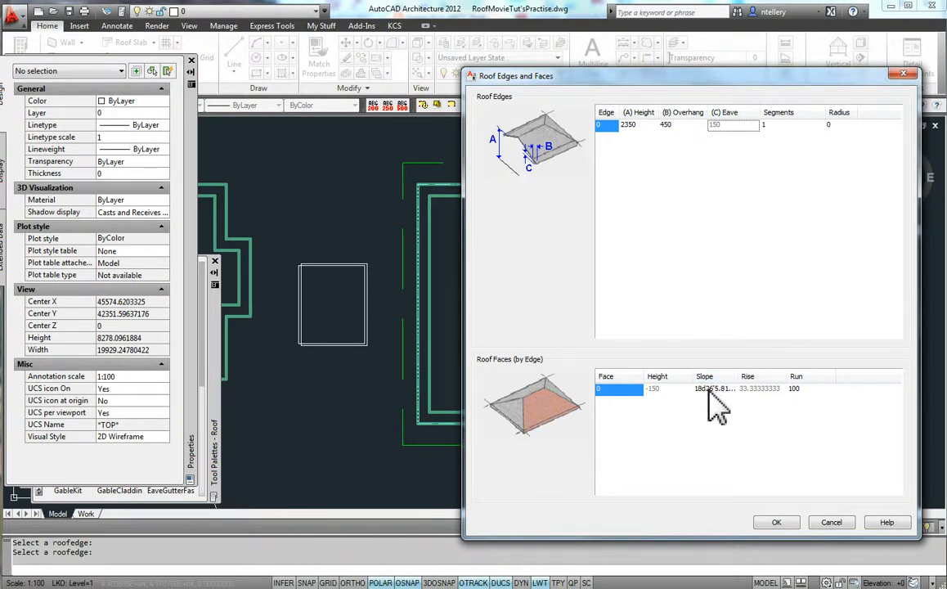
pyautogui.moveTo(717, 197)
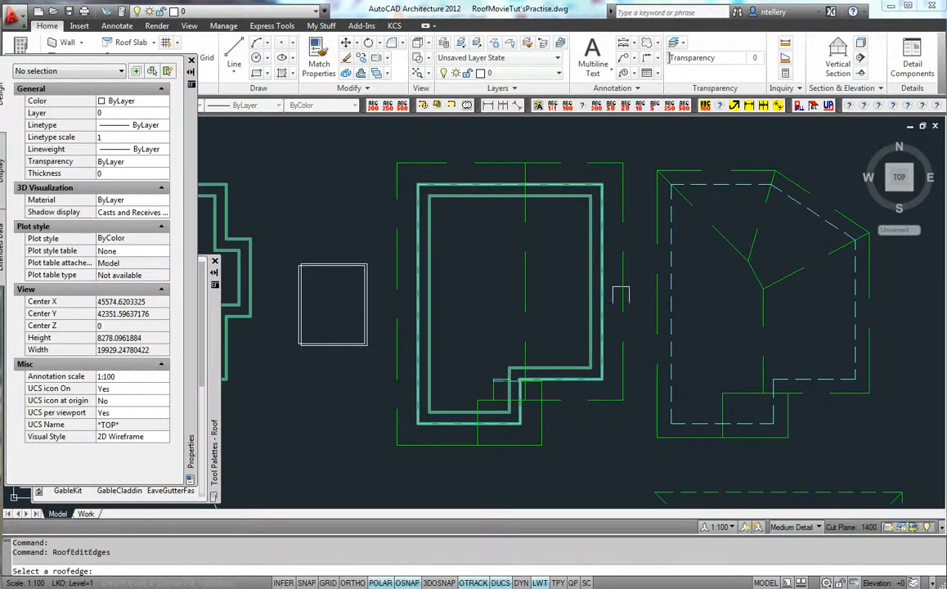
# Step: Set the roof edge's (B) Overhang to 1200 in Roof Edges and Faces and apply it
pyautogui.click(620, 293)
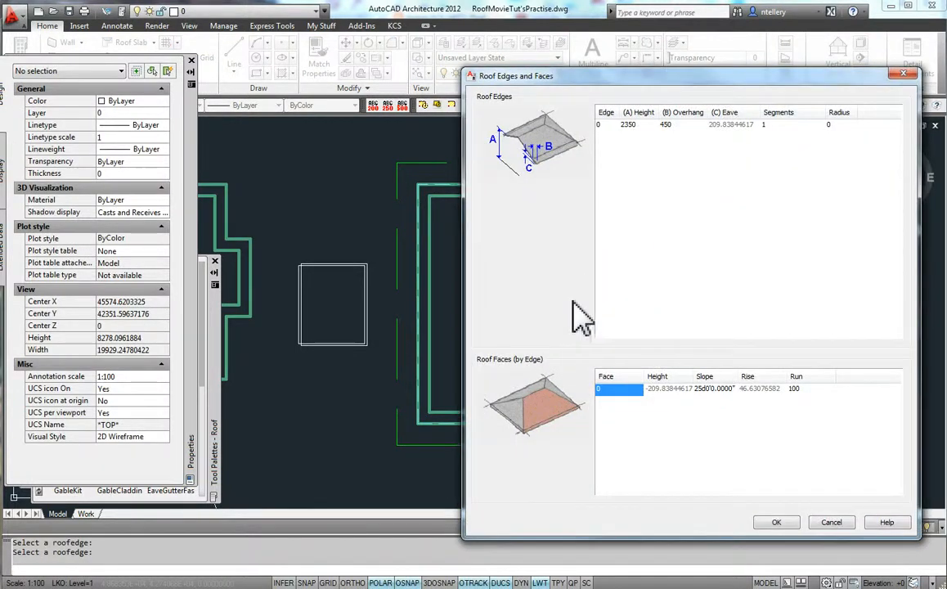
pyautogui.moveTo(720, 409)
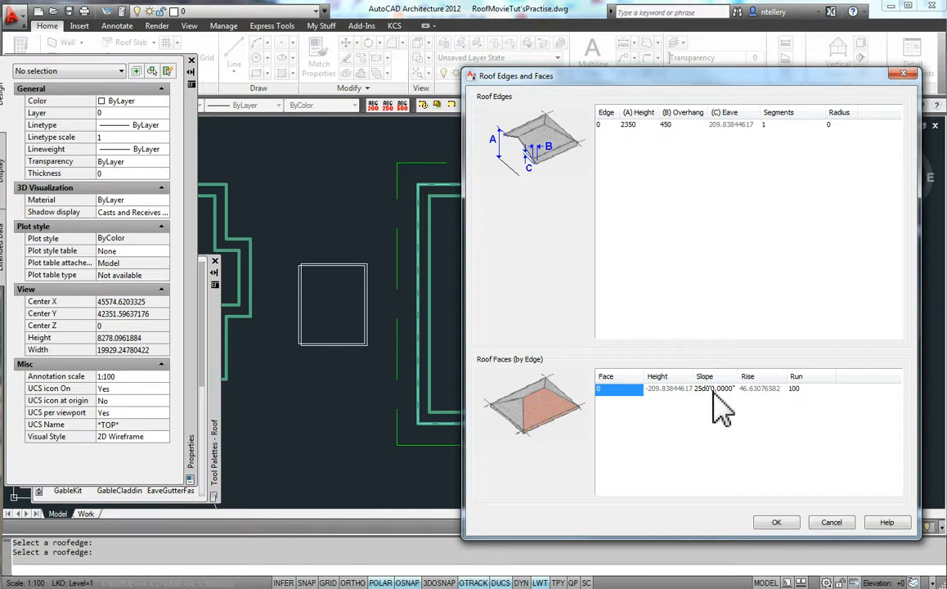
pyautogui.doubleClick(717, 390)
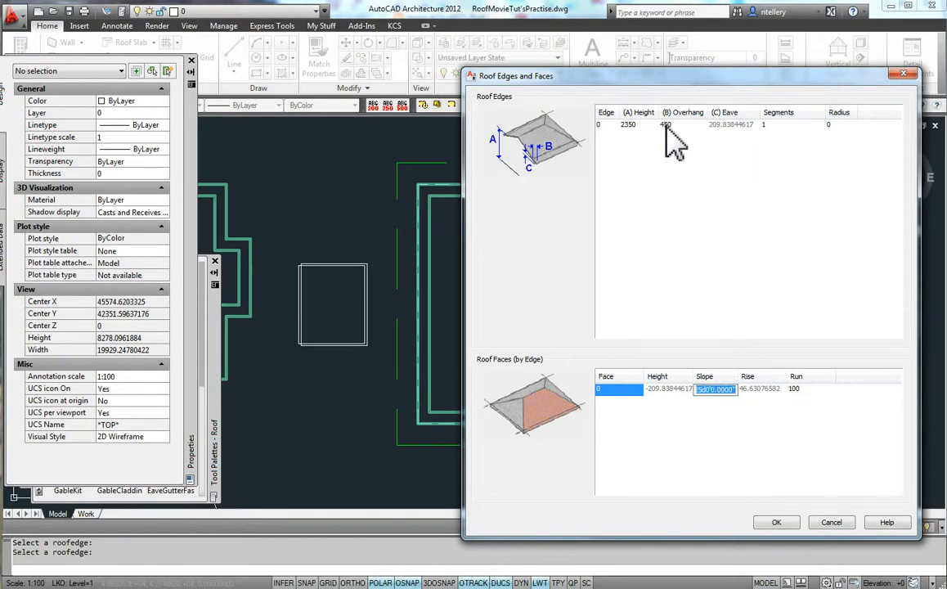
pyautogui.click(776, 522)
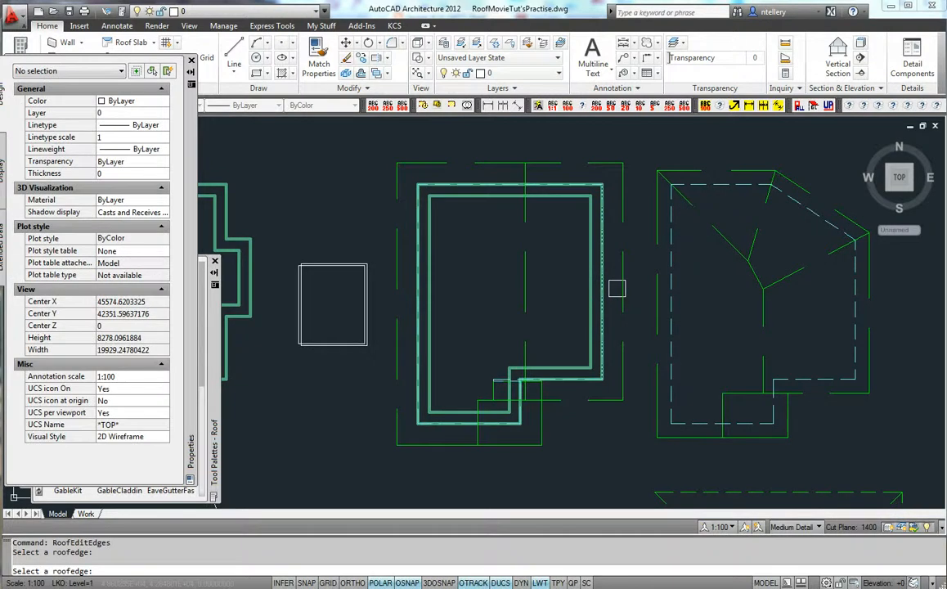
pyautogui.click(616, 288)
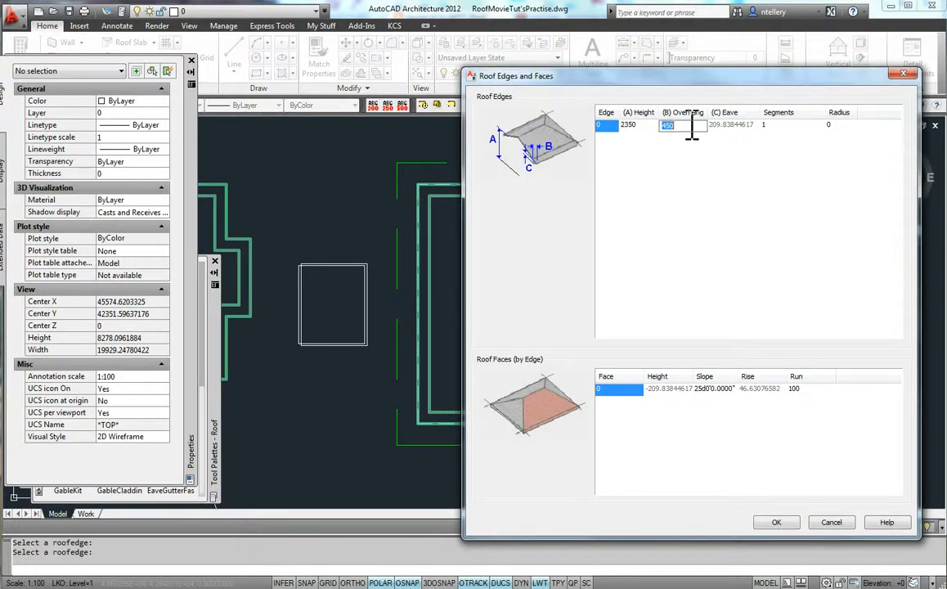
pyautogui.write('1200')
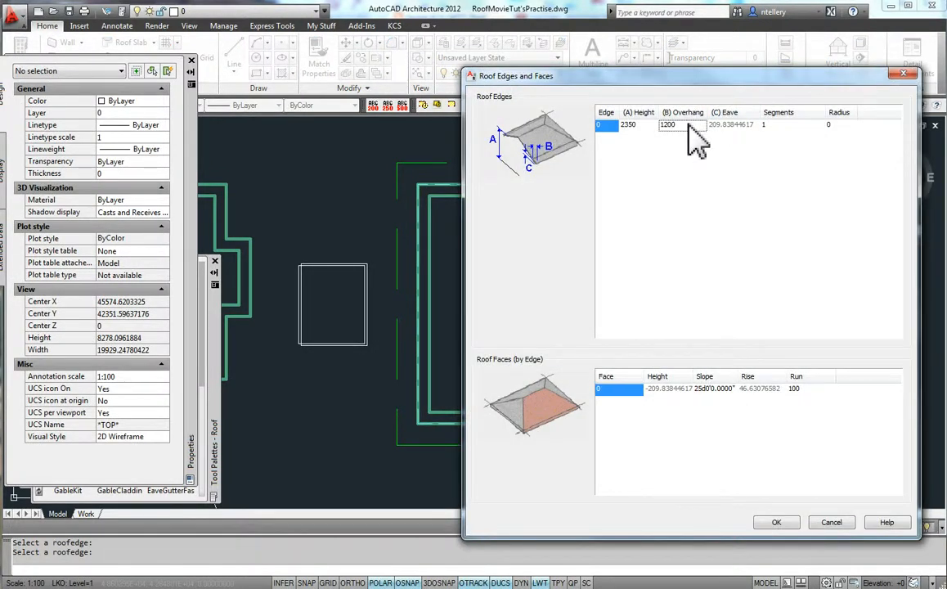
pyautogui.write('450')
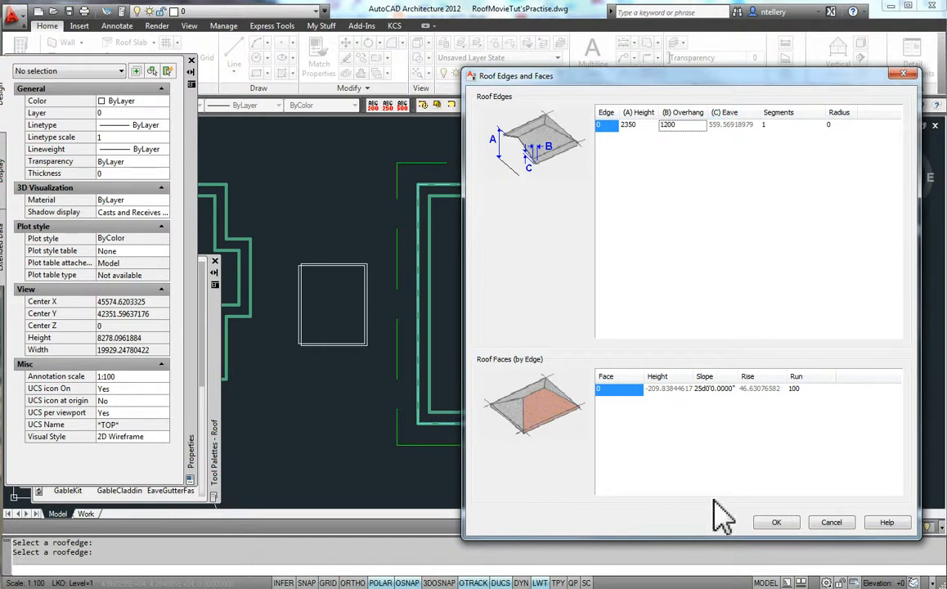
pyautogui.click(776, 522)
pyautogui.write('units')
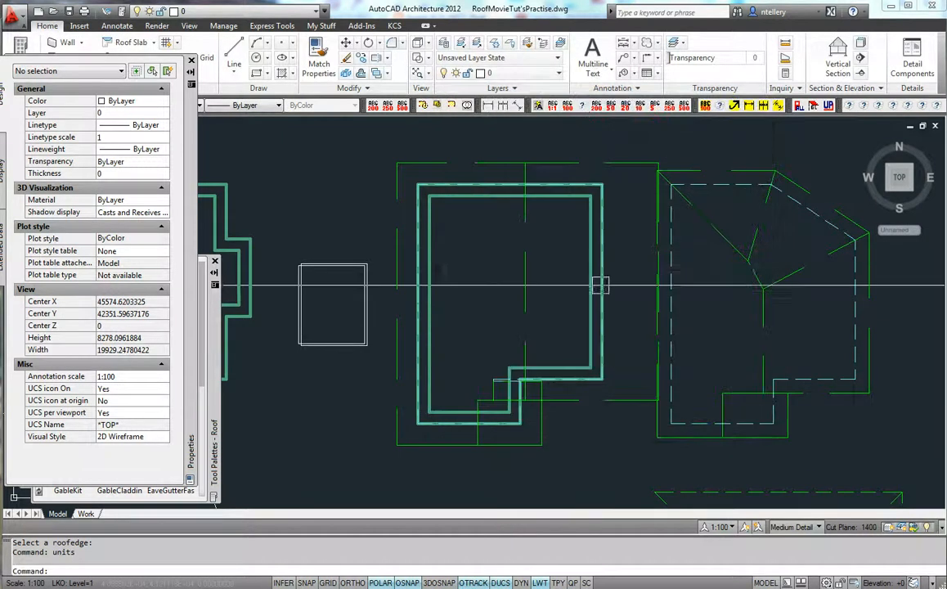
# Step: Give the other roof's edge a 25° slope (about 46.6 rise per 100 run) via Edit Edges/Faces
pyautogui.rightClick(523, 282)
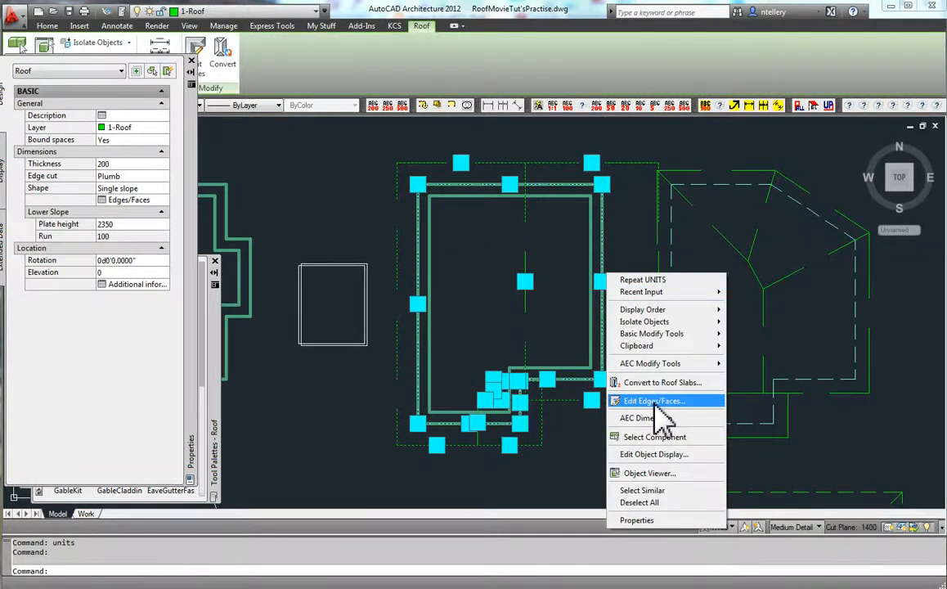
pyautogui.click(654, 400)
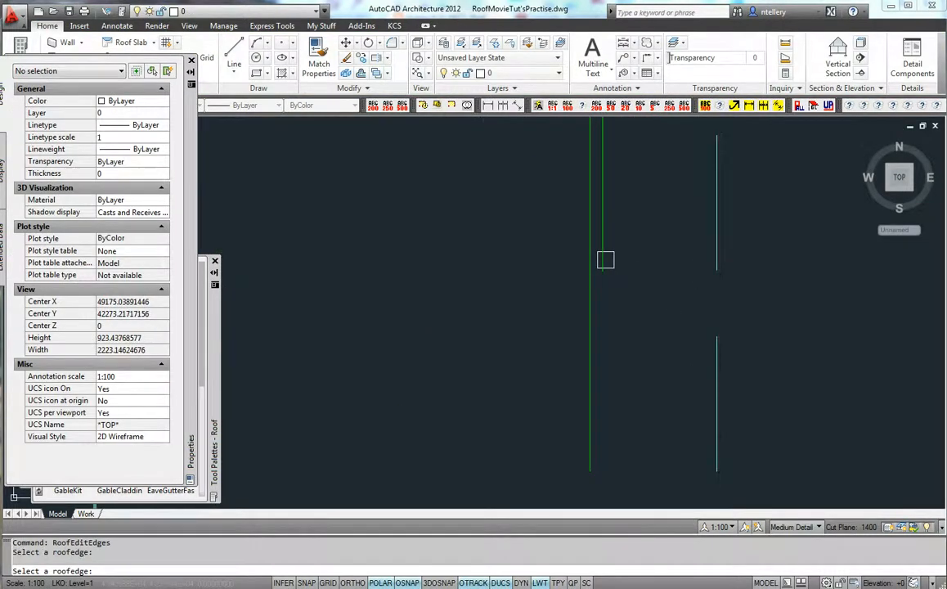
pyautogui.click(605, 260)
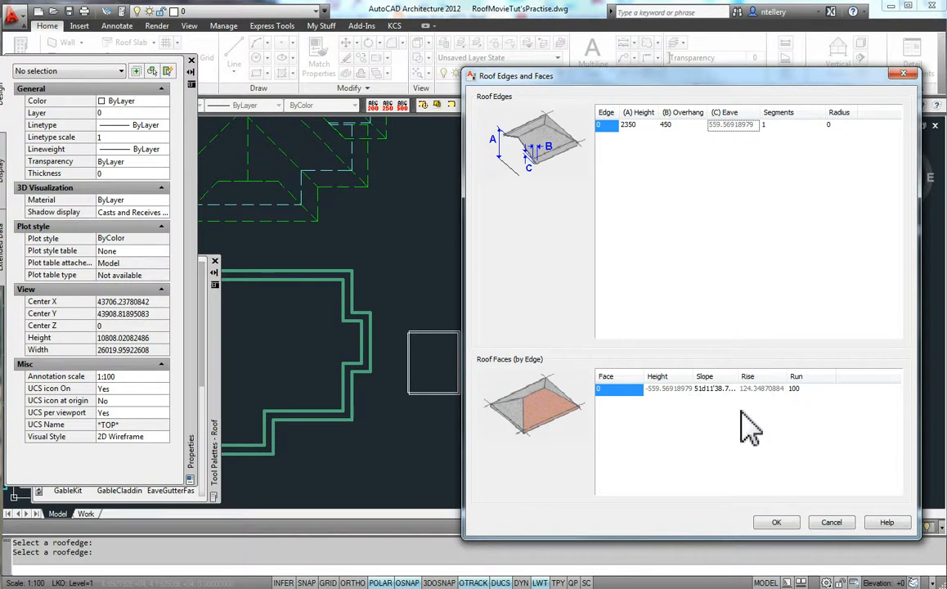
pyautogui.doubleClick(710, 390)
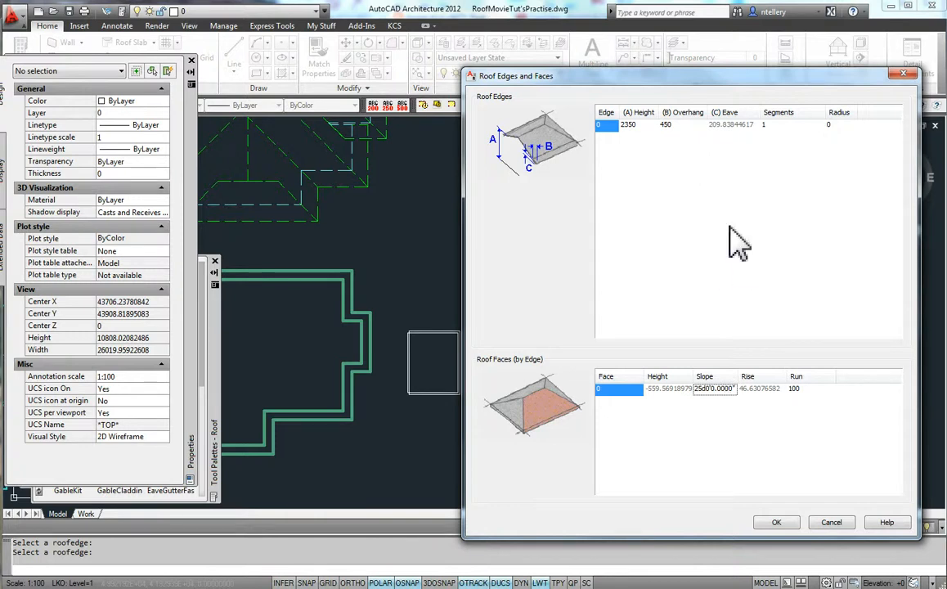
pyautogui.click(775, 522)
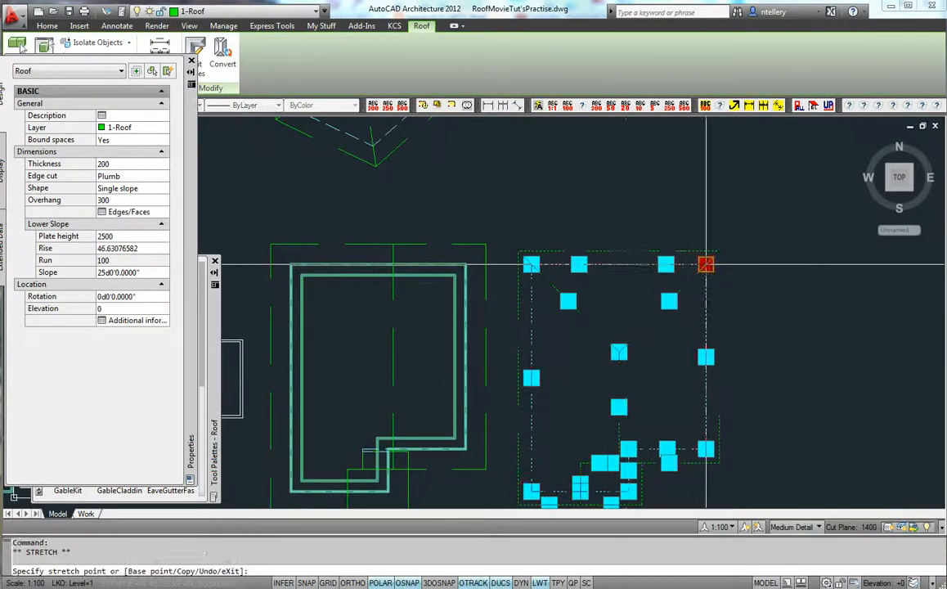
pyautogui.press('Escape')
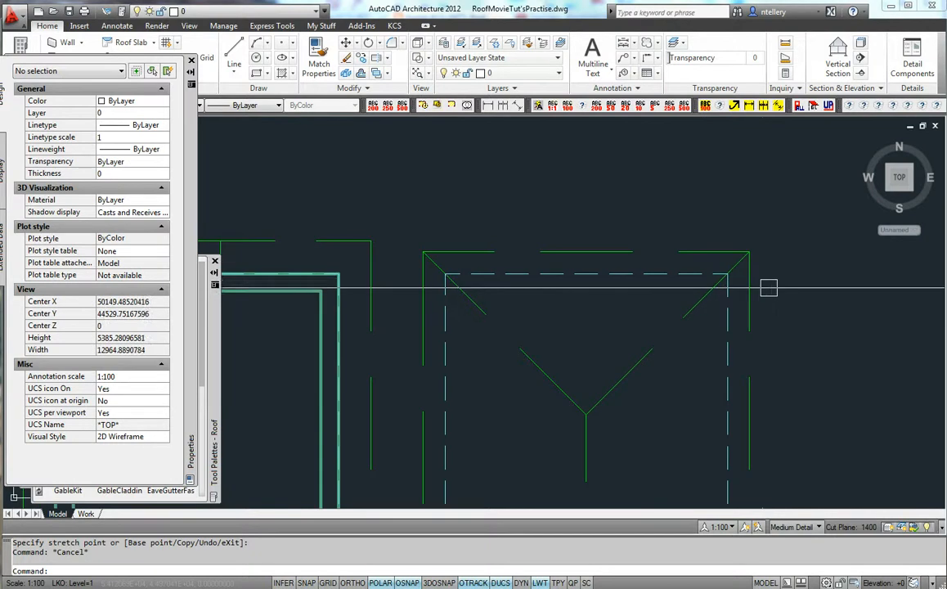
pyautogui.moveTo(722, 293)
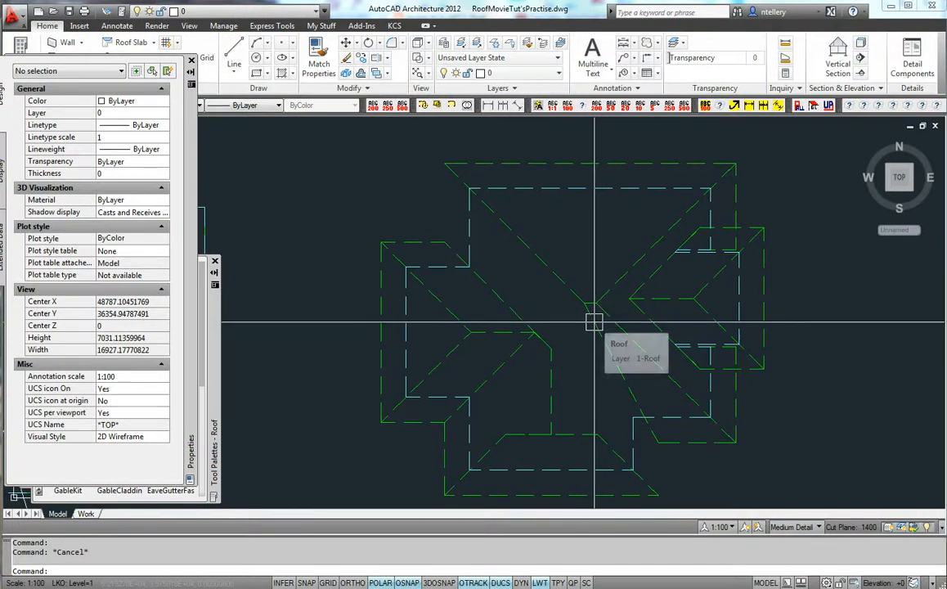
pyautogui.moveTo(491, 226)
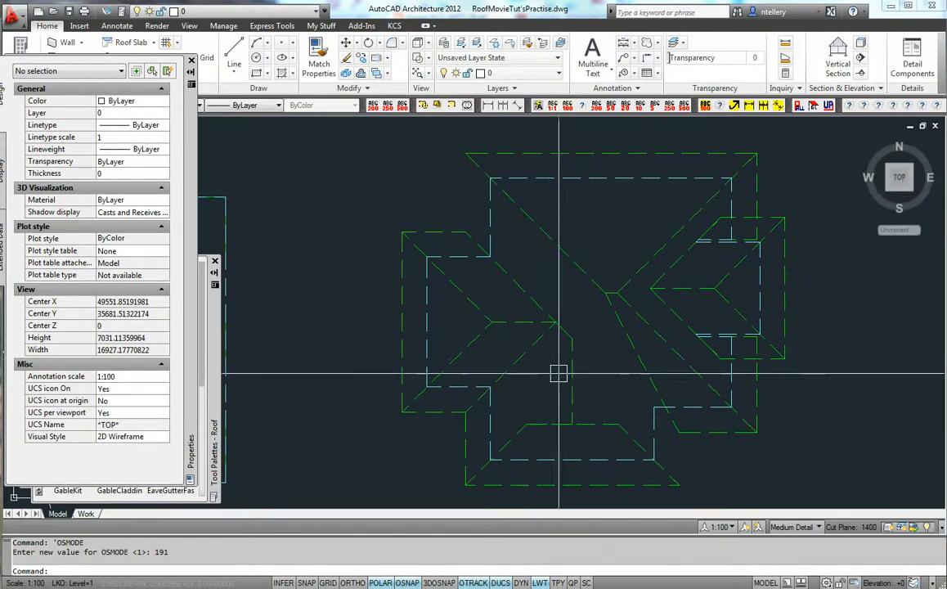
pyautogui.moveTo(517, 196)
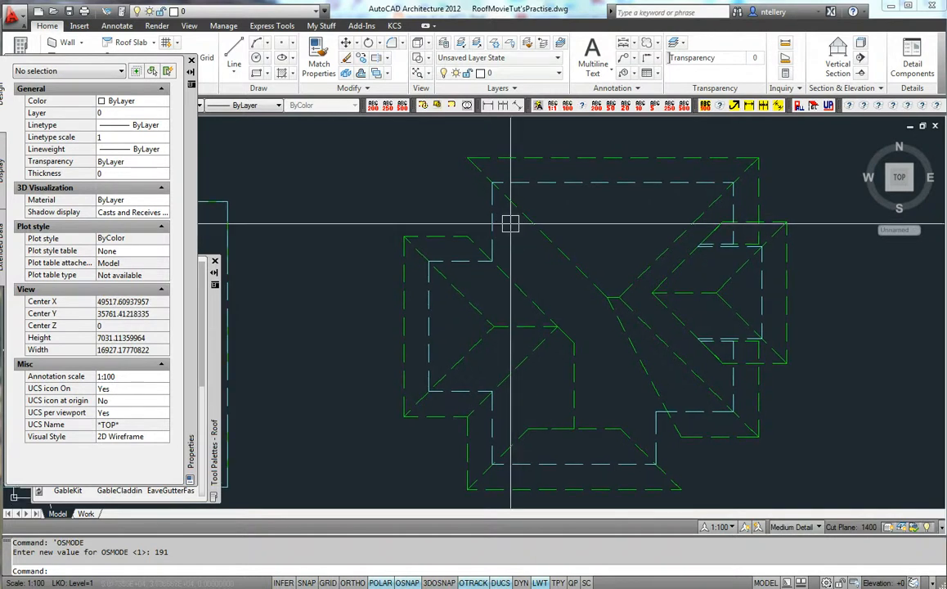
pyautogui.moveTo(520, 328)
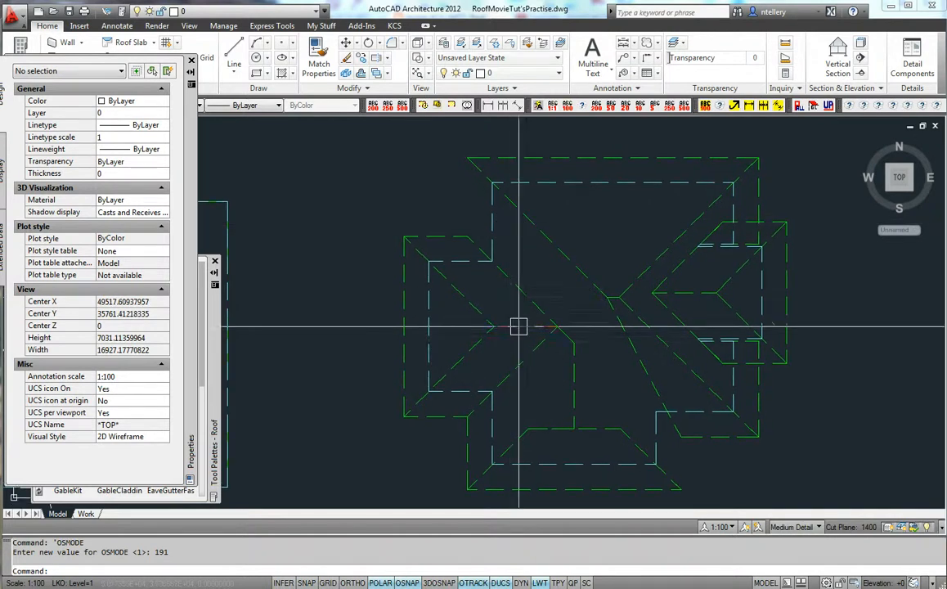
pyautogui.moveTo(520, 325)
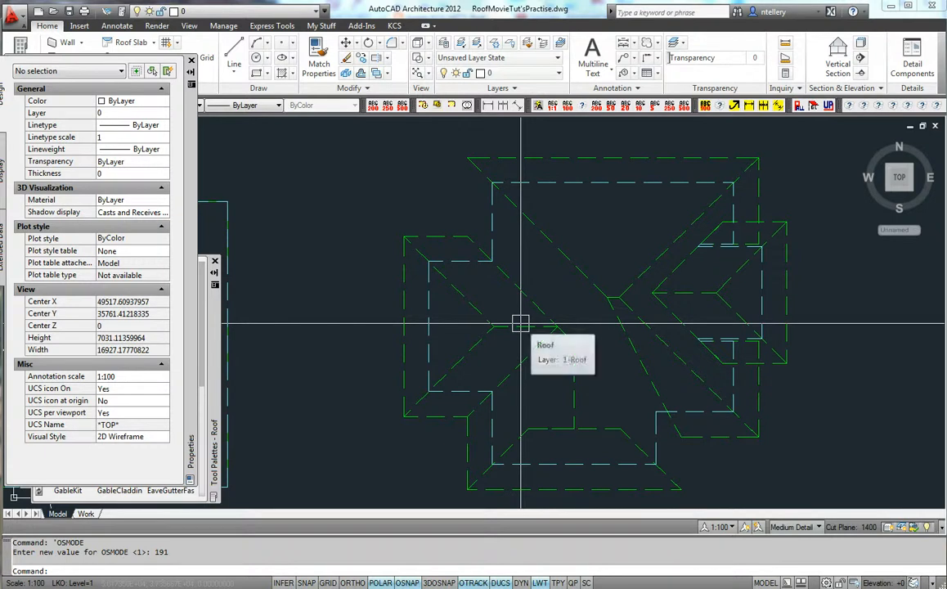
pyautogui.moveTo(515, 326)
pyautogui.write('1')
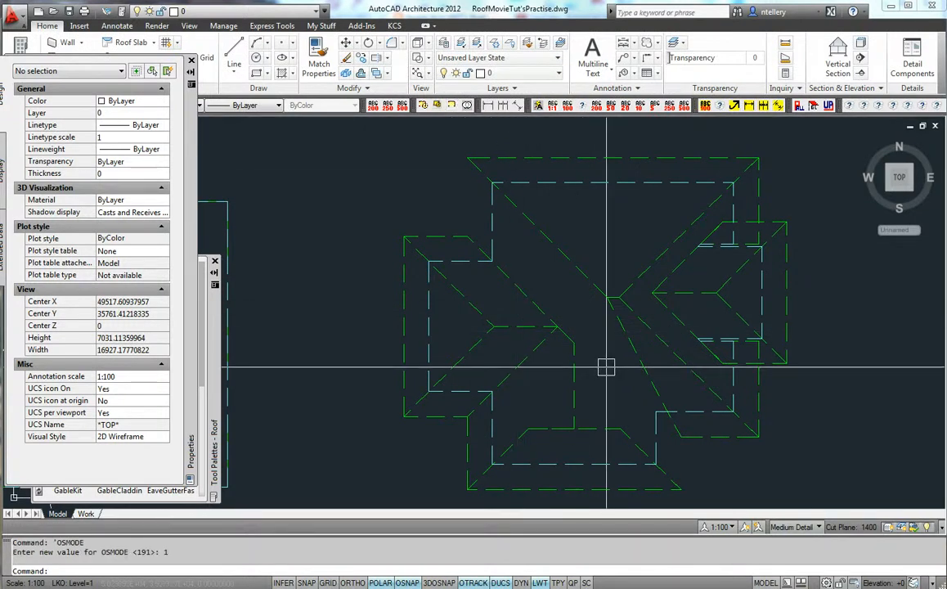
pyautogui.moveTo(612, 364)
pyautogui.write('DIST')
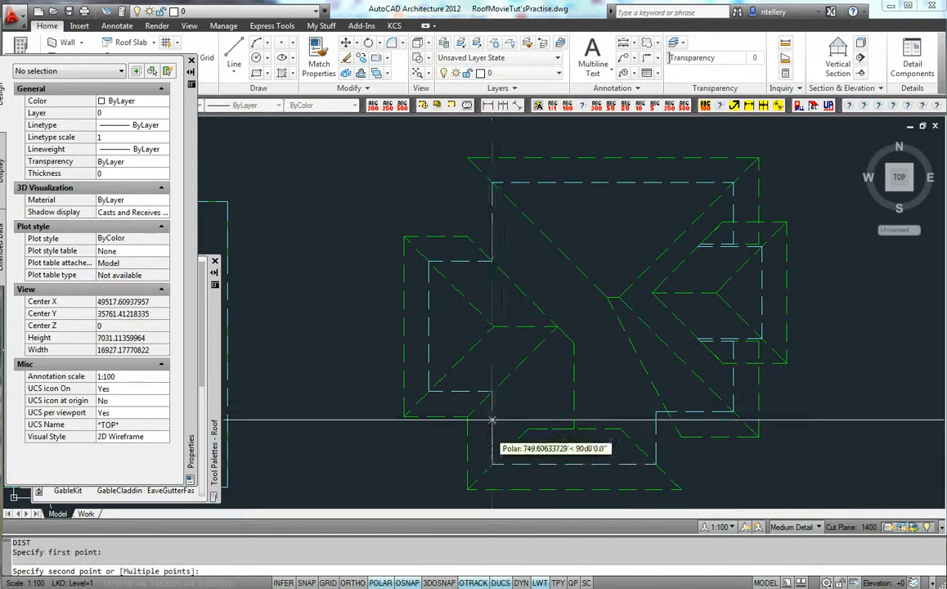
# Step: Measure roof corner distances with DIST, noting the tiny 0.00005 X offset beside the 1410 Y distance
pyautogui.click(265, 502)
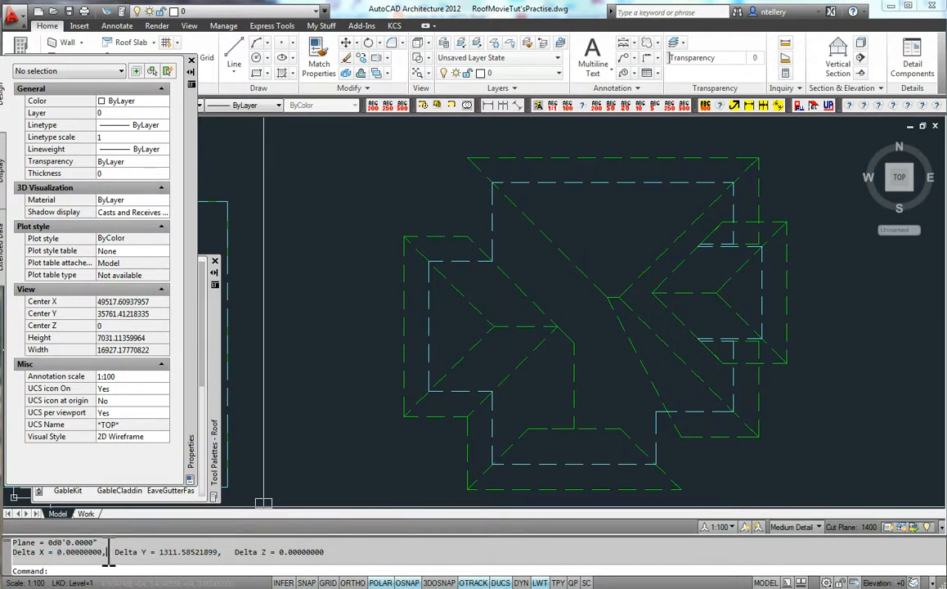
pyautogui.press('Escape')
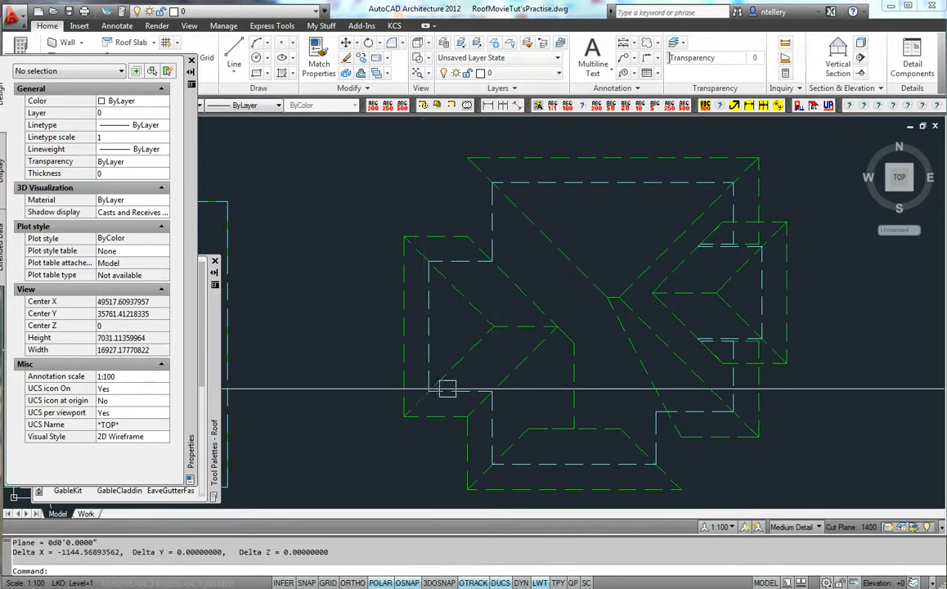
pyautogui.moveTo(433, 260)
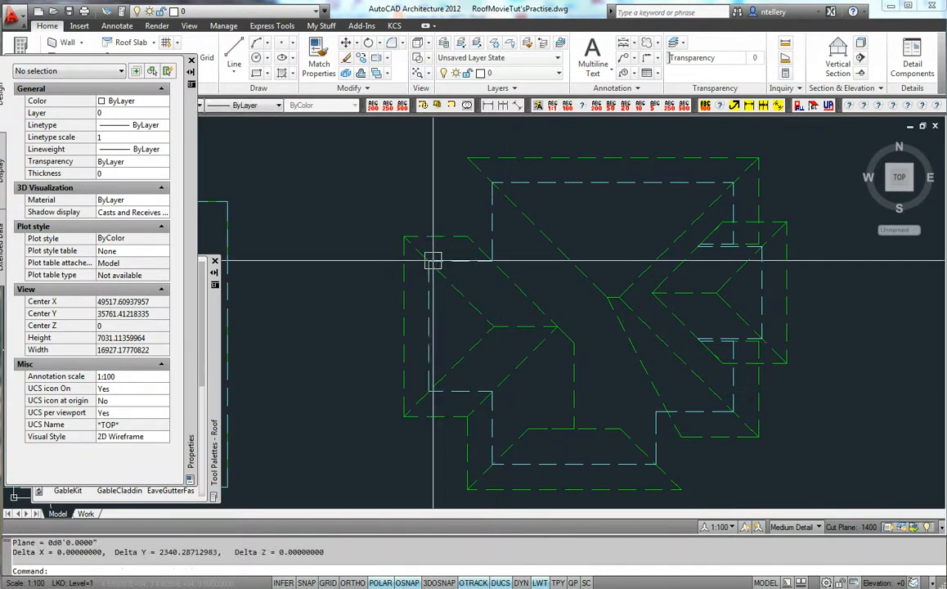
pyautogui.moveTo(489, 265)
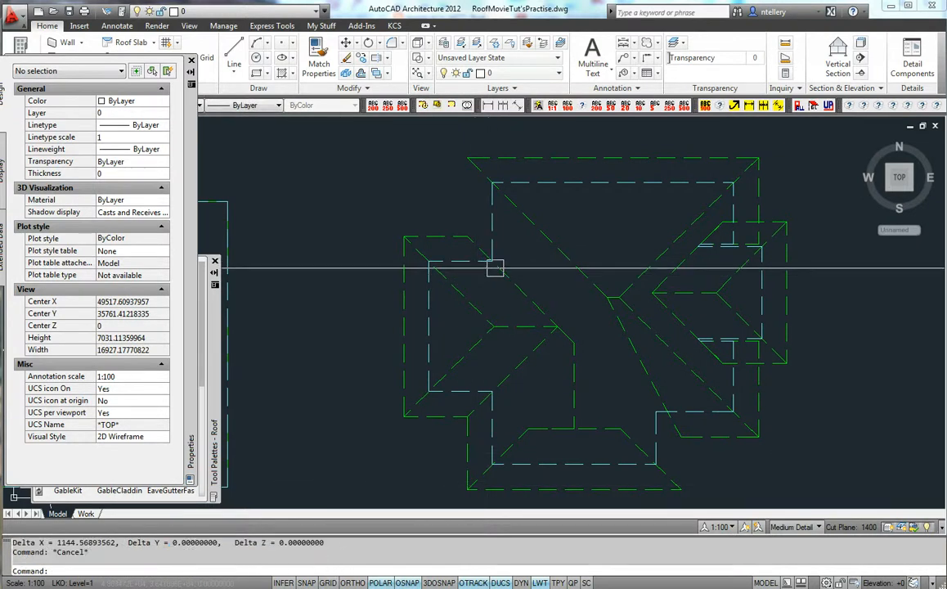
pyautogui.moveTo(494, 181)
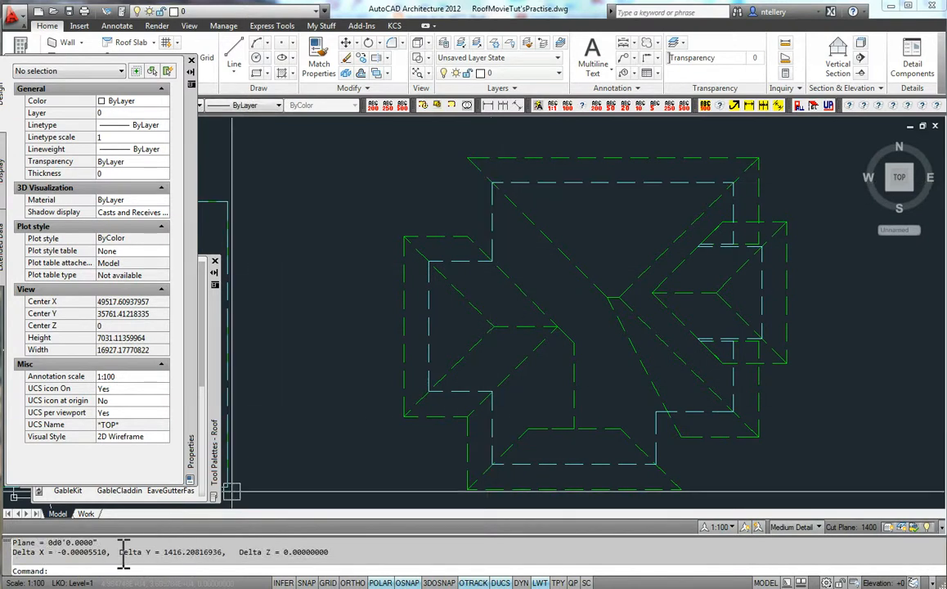
pyautogui.doubleClick(82, 553)
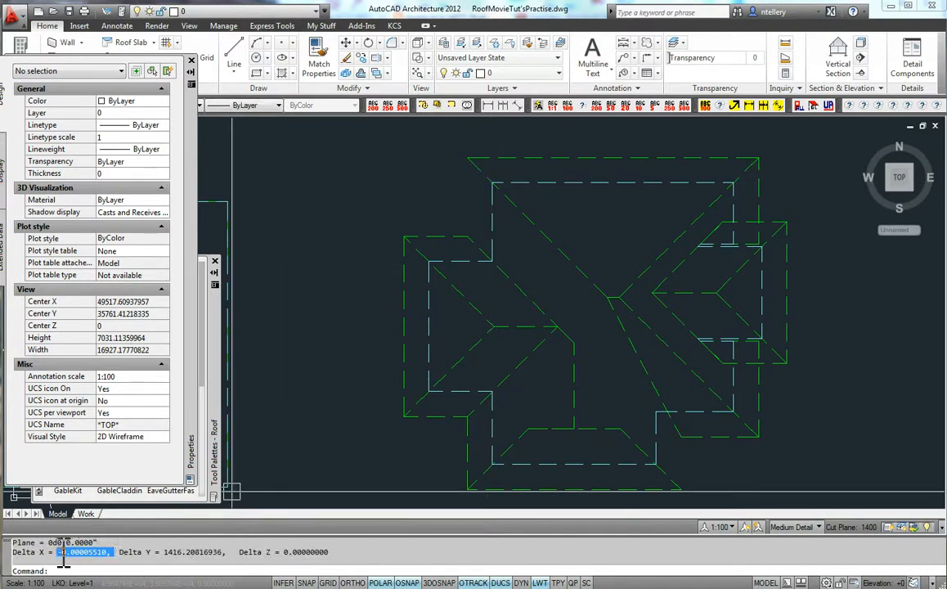
pyautogui.press('Escape')
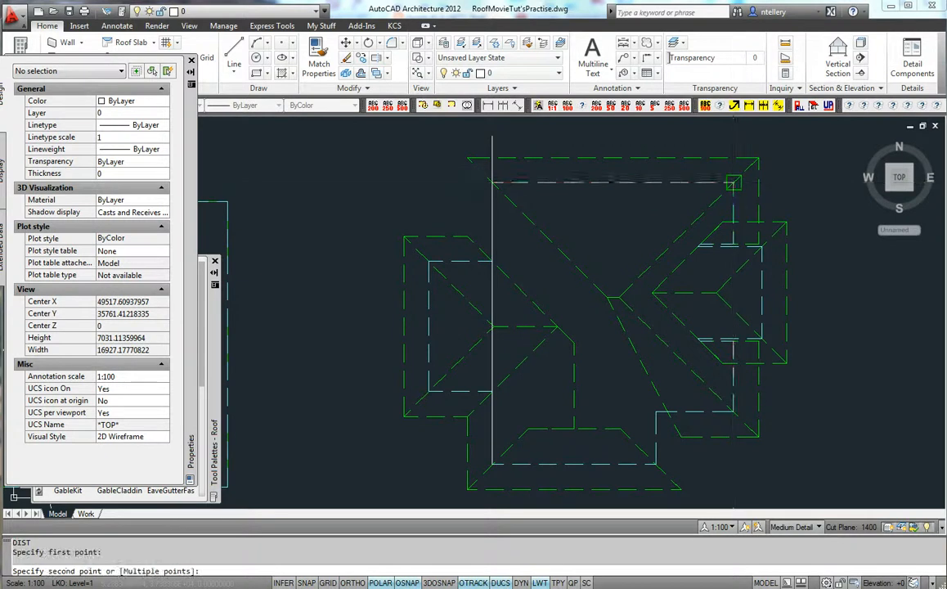
pyautogui.click(733, 182)
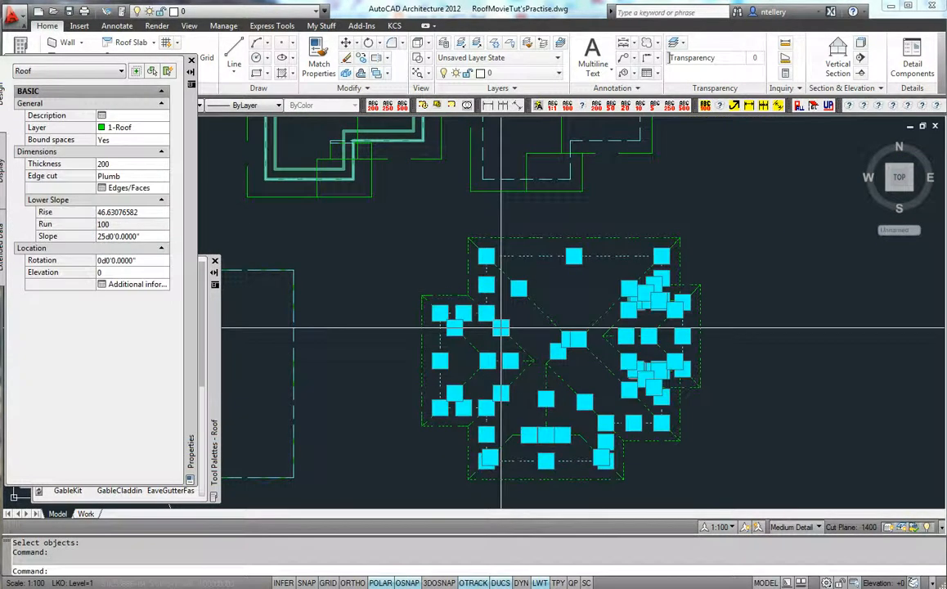
# Step: Realign the hipped roof's inaccurate corner grips with Perpendicular snap and check it in Object Viewer
pyautogui.press('Escape')
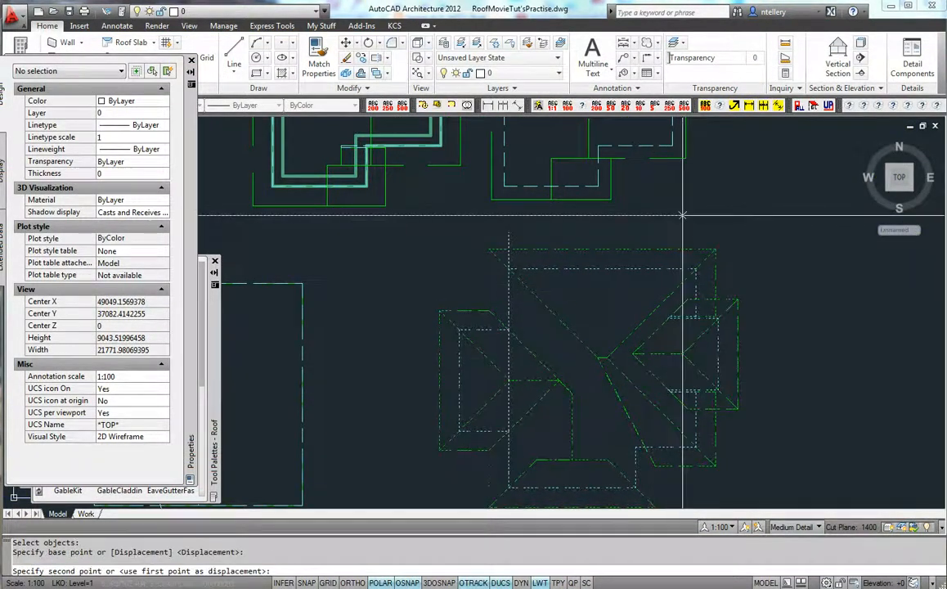
pyautogui.moveTo(684, 216)
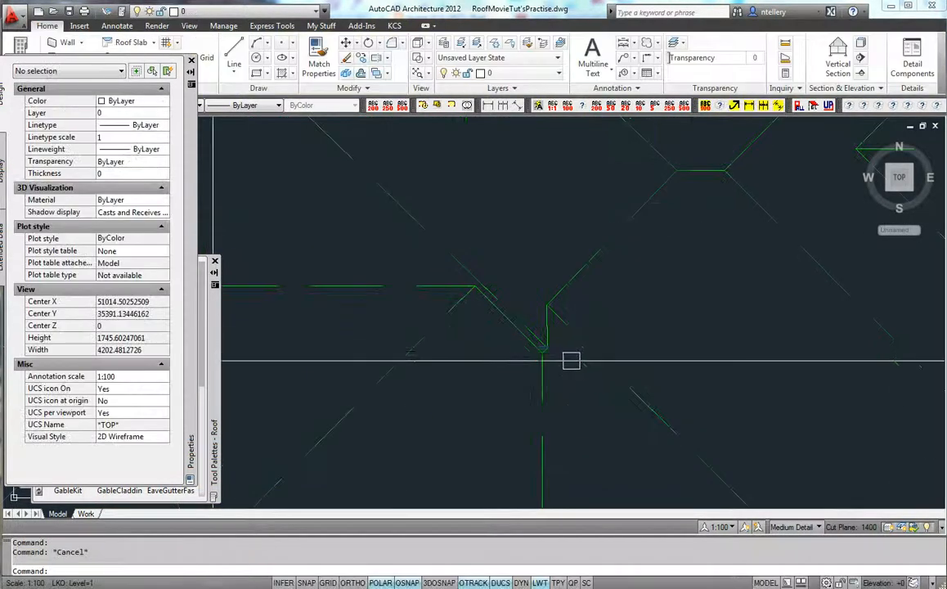
pyautogui.rightClick(573, 360)
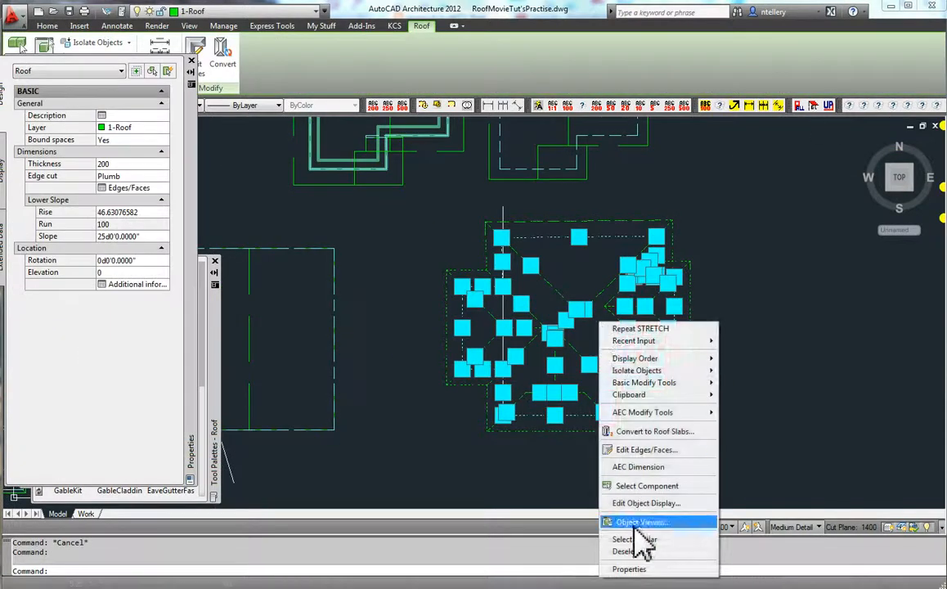
pyautogui.click(642, 521)
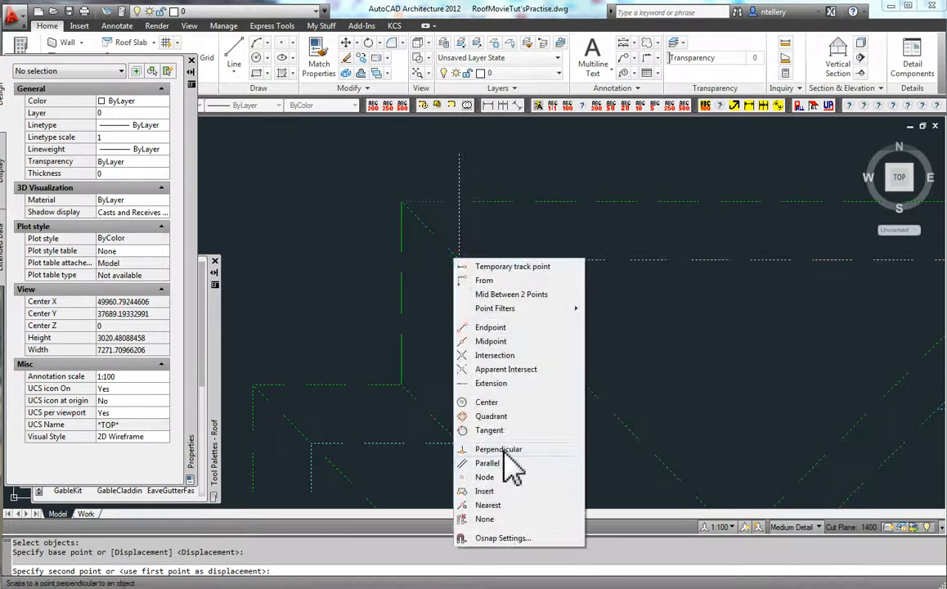
pyautogui.click(497, 448)
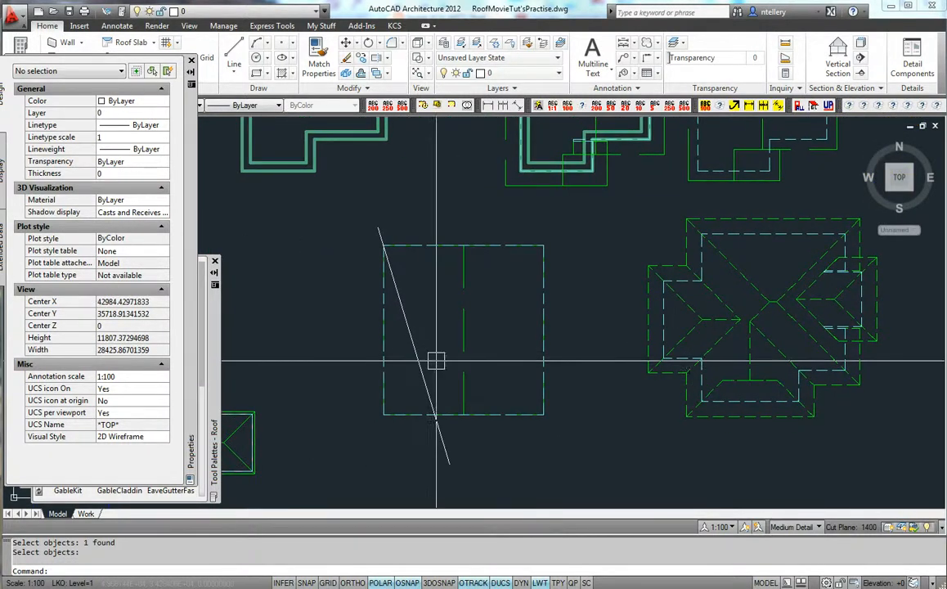
# Step: Stretch the carport roof's left corner grips onto the angled boundary line
pyautogui.click(464, 330)
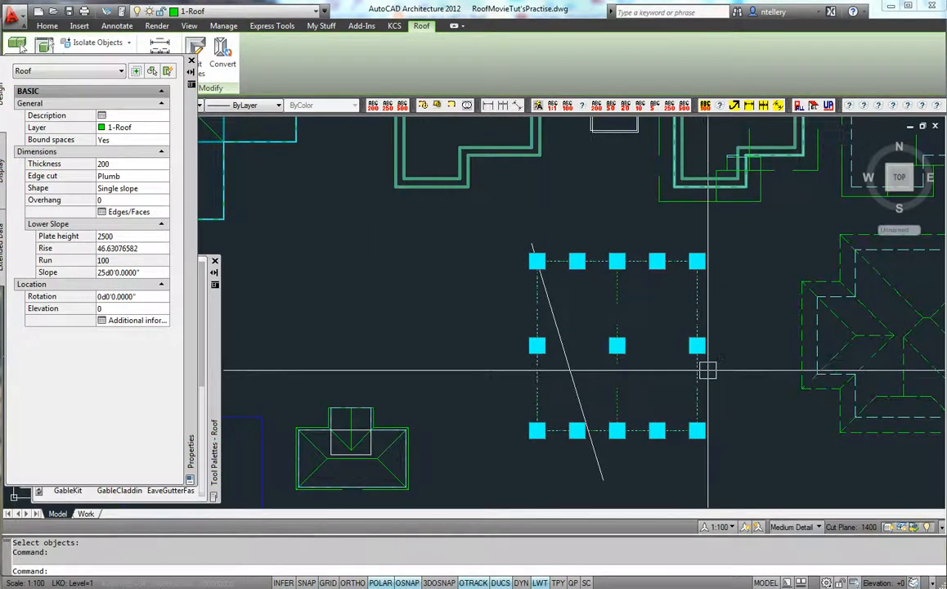
pyautogui.press('Escape')
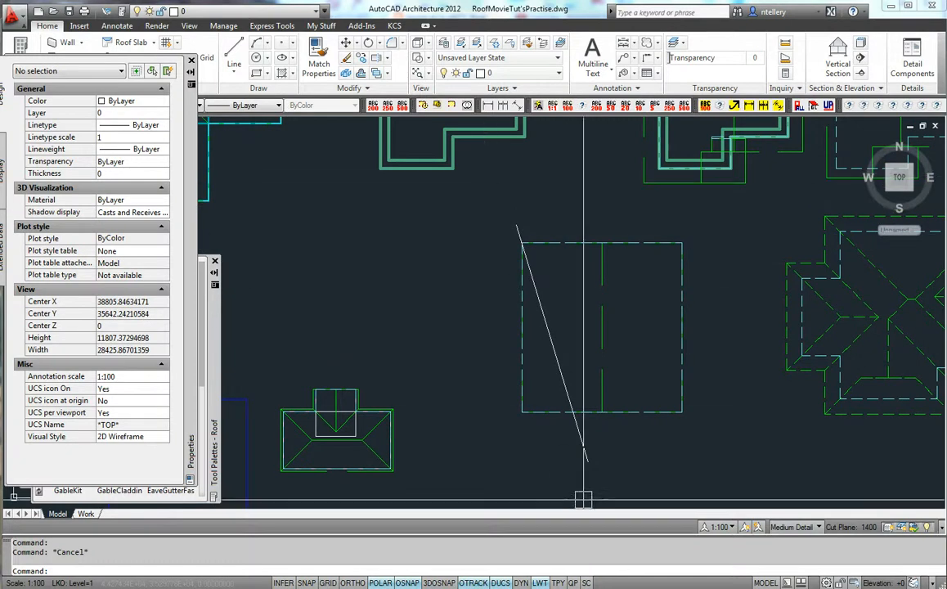
pyautogui.moveTo(772, 386)
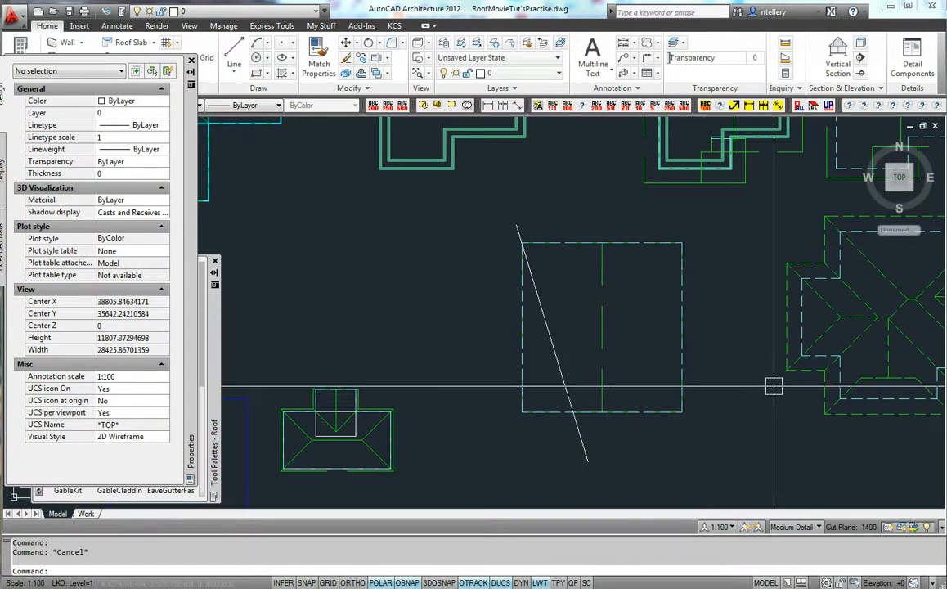
pyautogui.moveTo(529, 347)
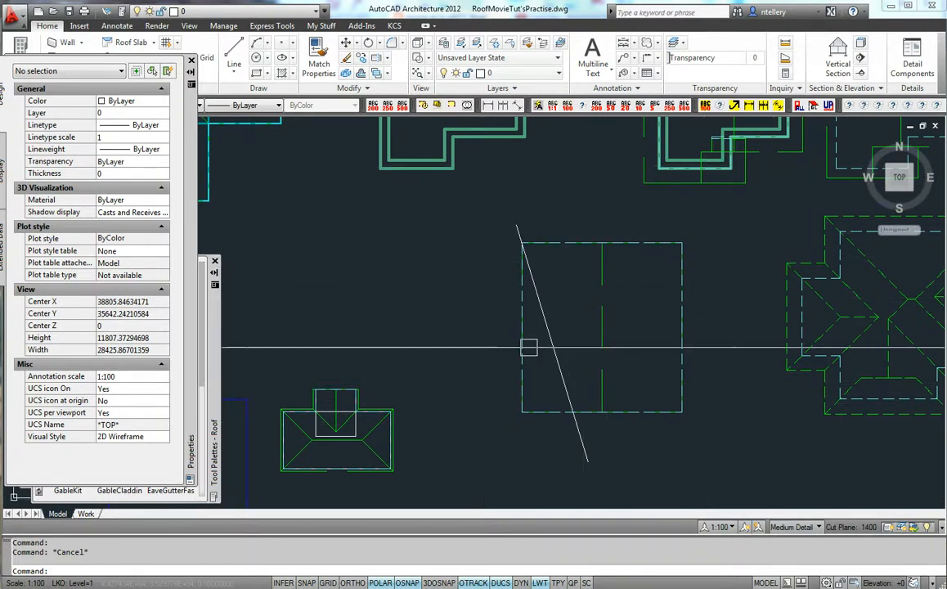
pyautogui.moveTo(511, 281)
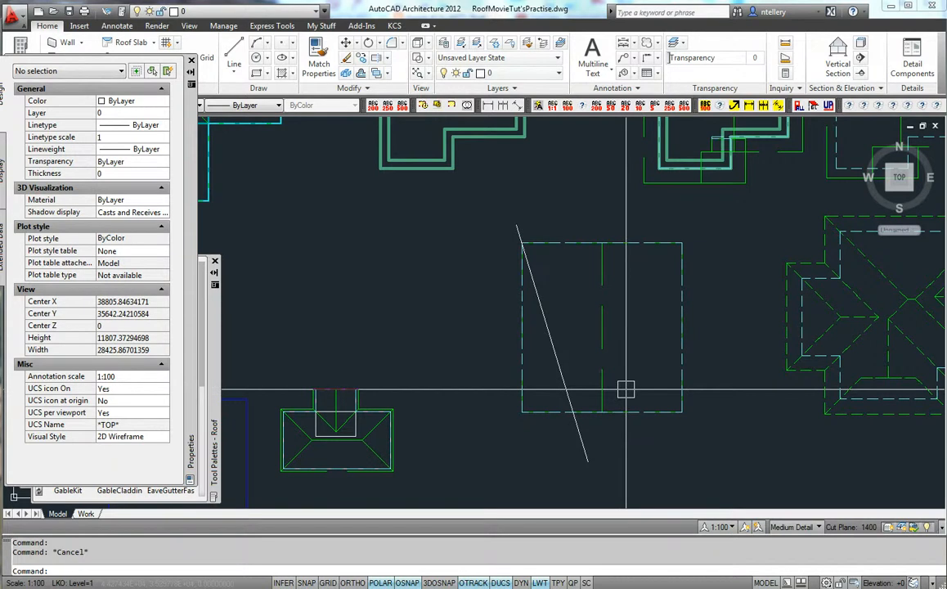
pyautogui.moveTo(532, 268)
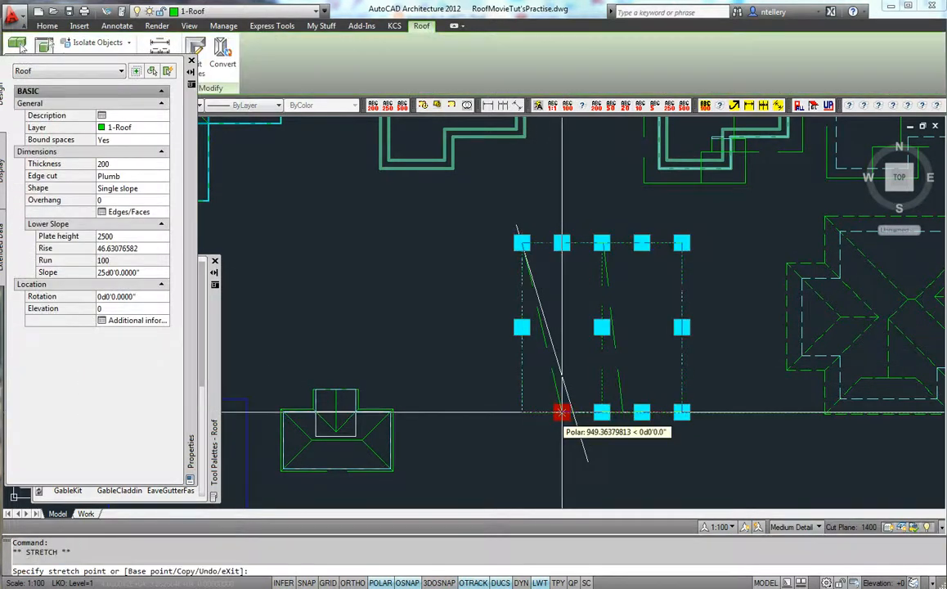
pyautogui.press('Escape')
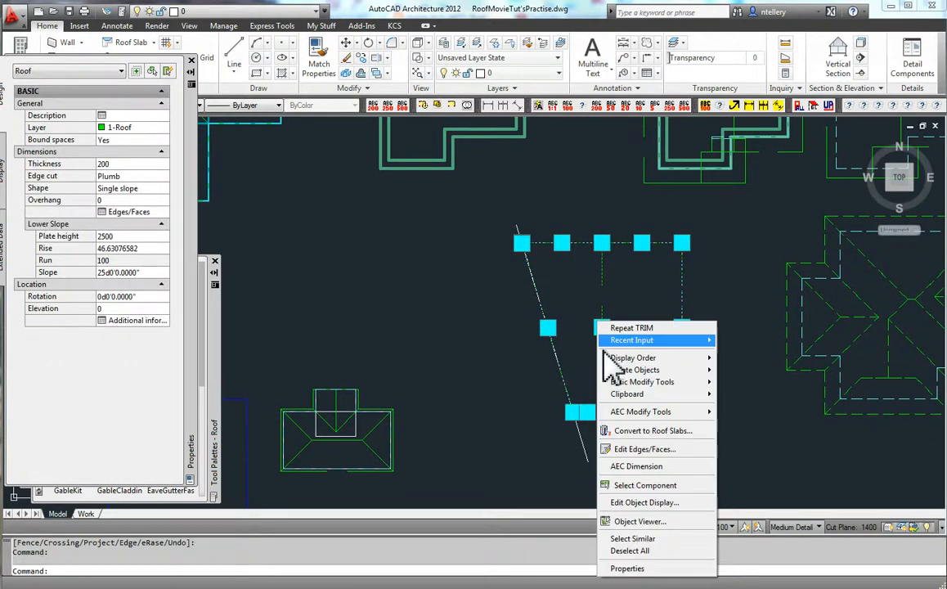
pyautogui.click(642, 520)
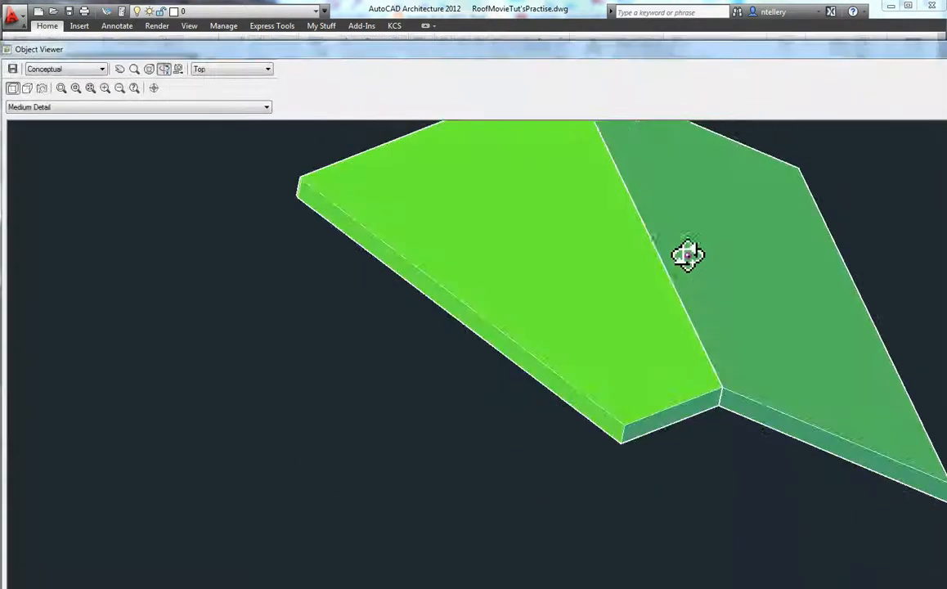
pyautogui.moveTo(688, 254); pyautogui.dragTo(789, 394)
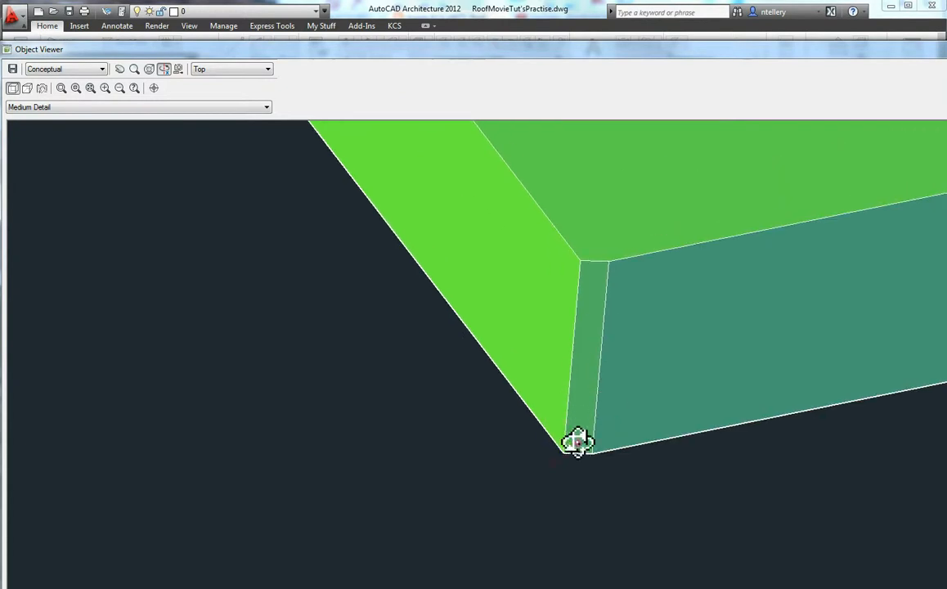
pyautogui.moveTo(598, 449)
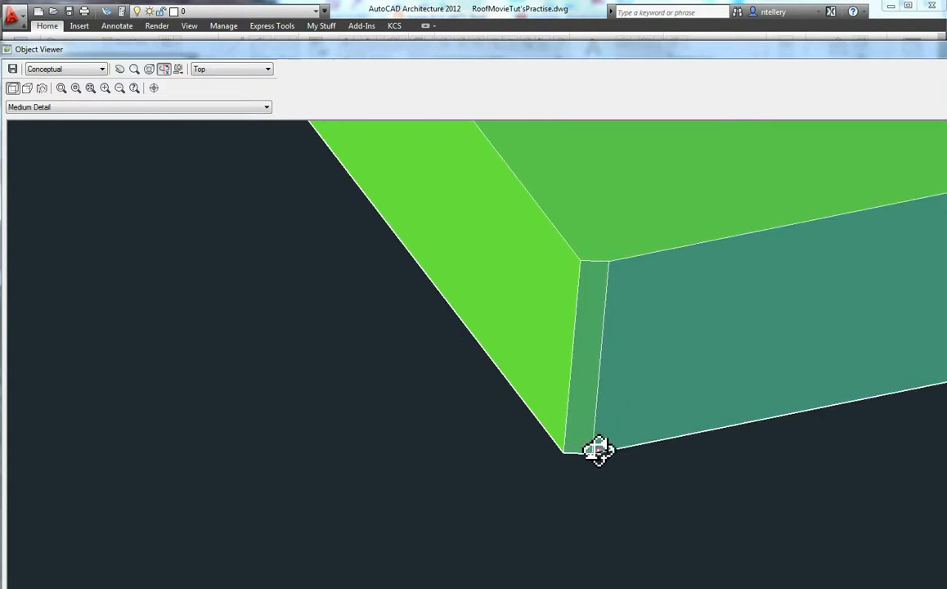
pyautogui.click(936, 125)
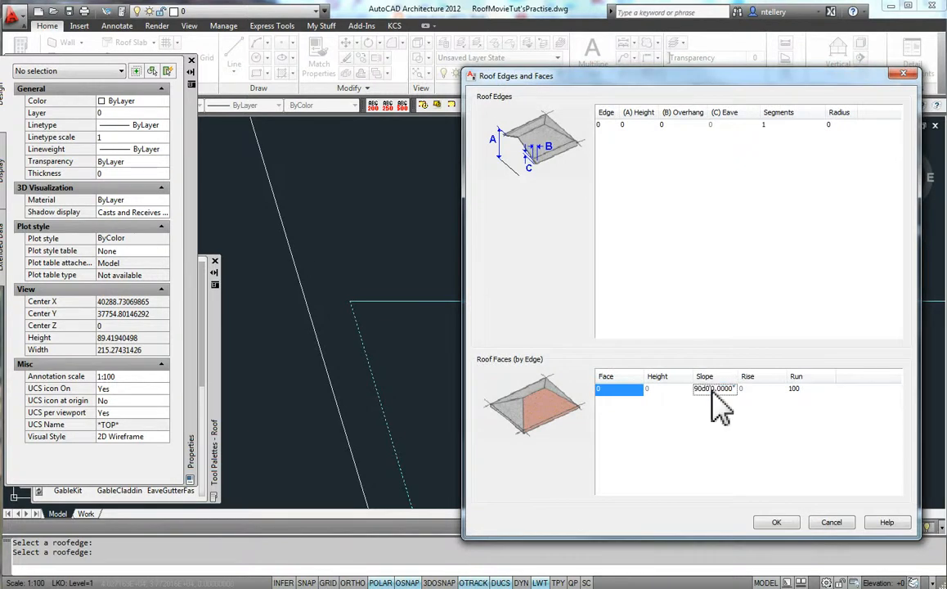
# Step: Confirm the 90° slope on the small corner edge and finish roof edge editing
pyautogui.click(776, 522)
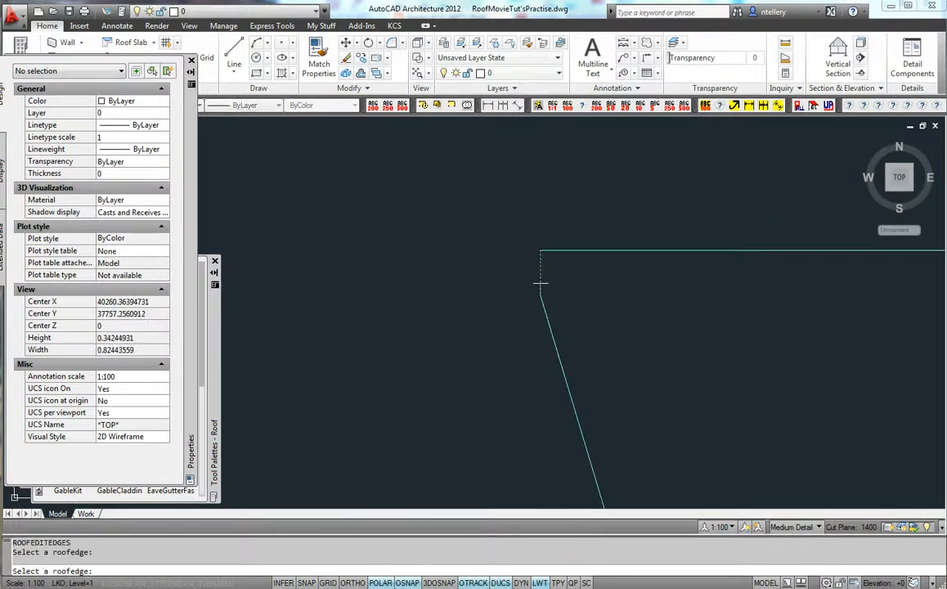
pyautogui.press('Escape')
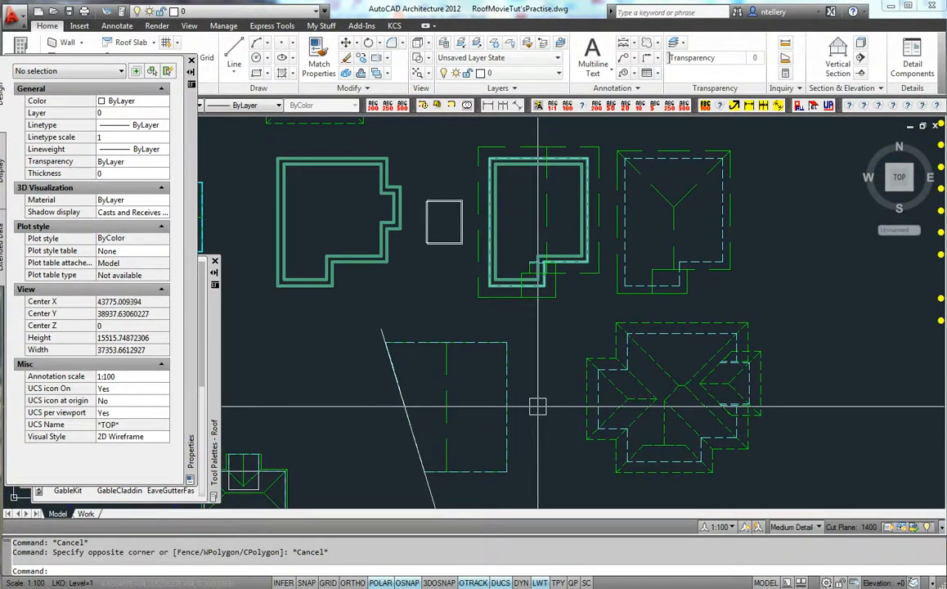
pyautogui.moveTo(620, 434)
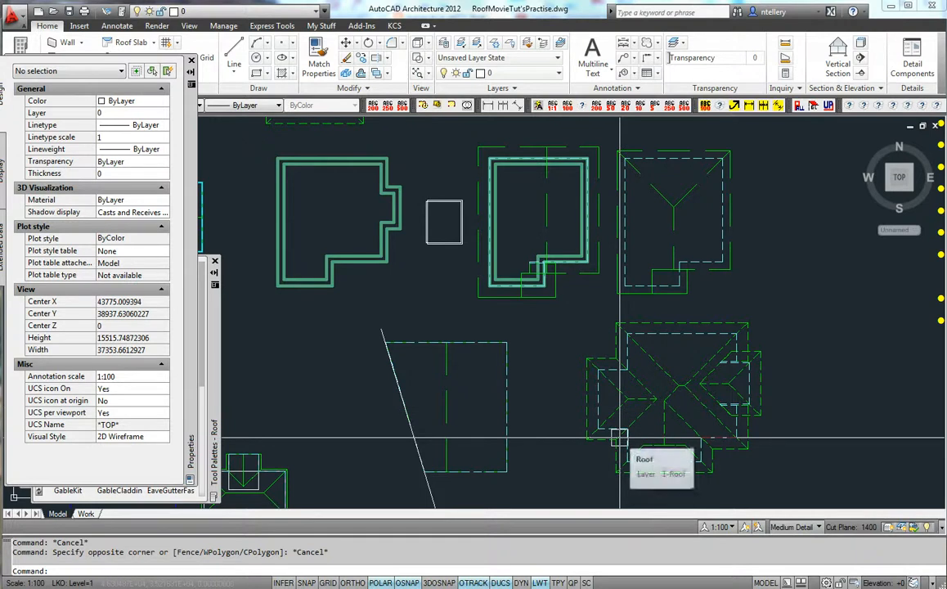